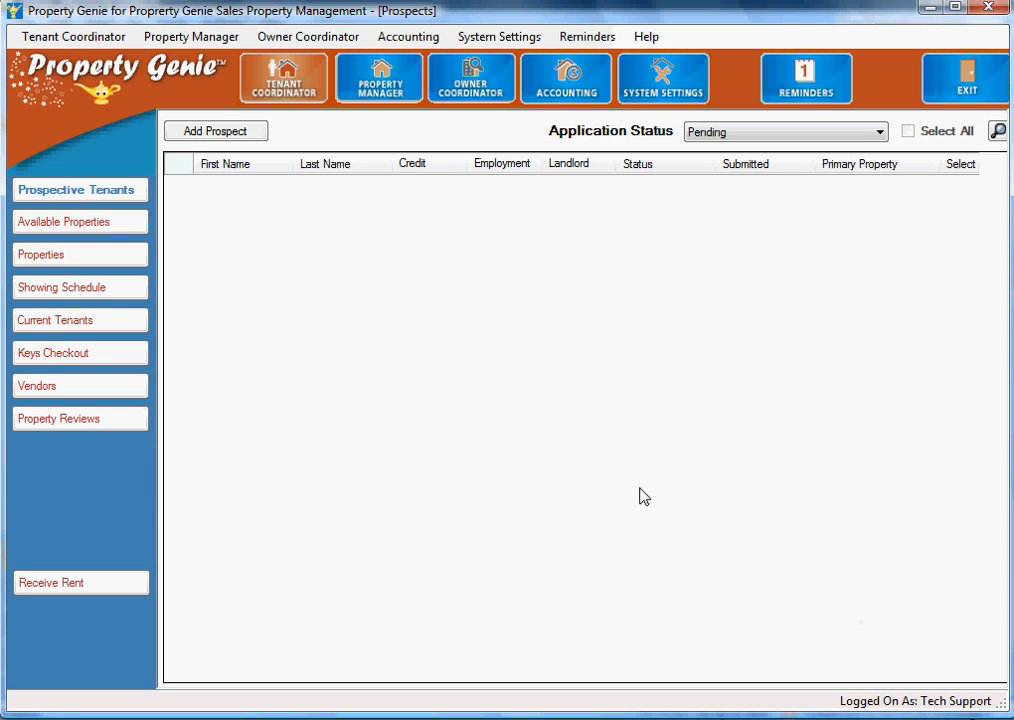
{"action": "mouse_move", "coordinate": [676, 488]}
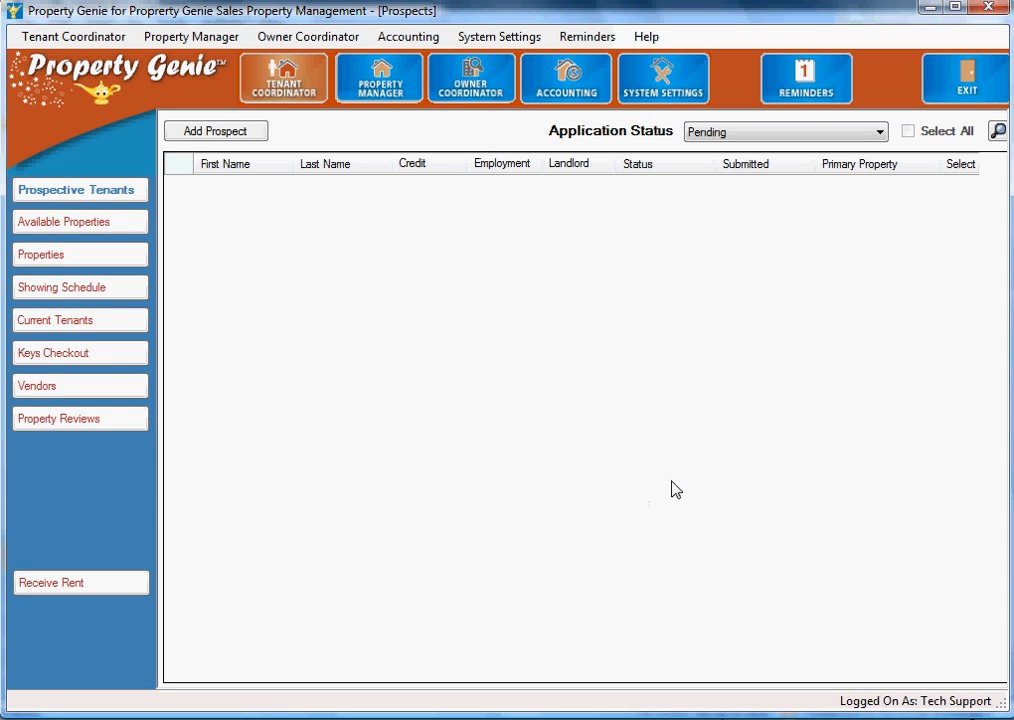
{"action": "mouse_move", "coordinate": [340, 340]}
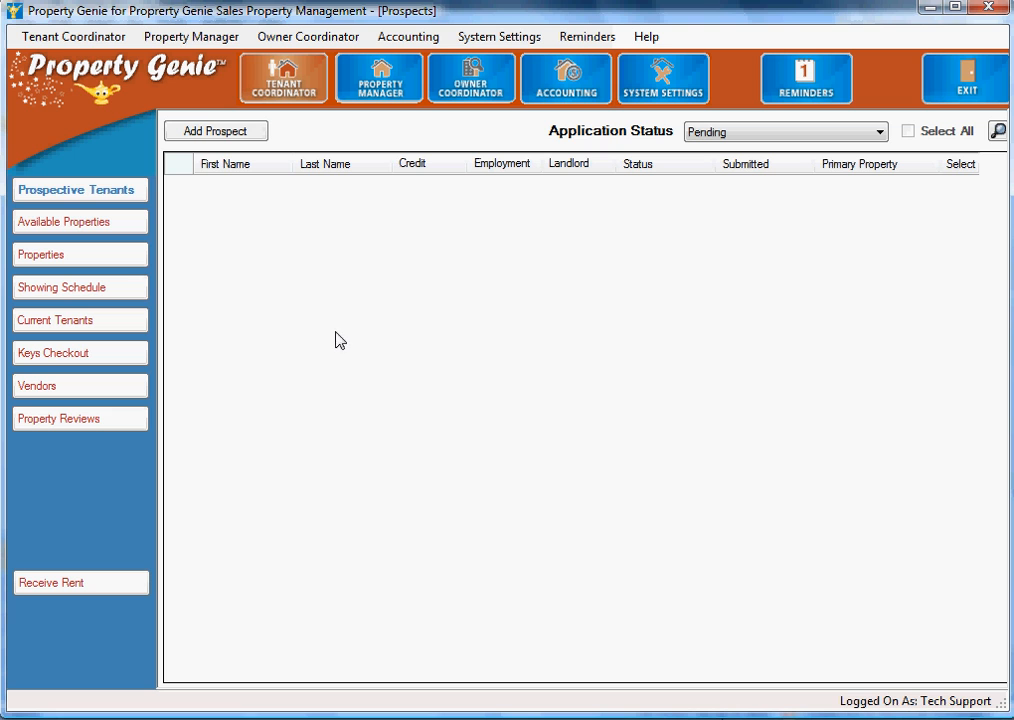
{"action": "mouse_move", "coordinate": [264, 258]}
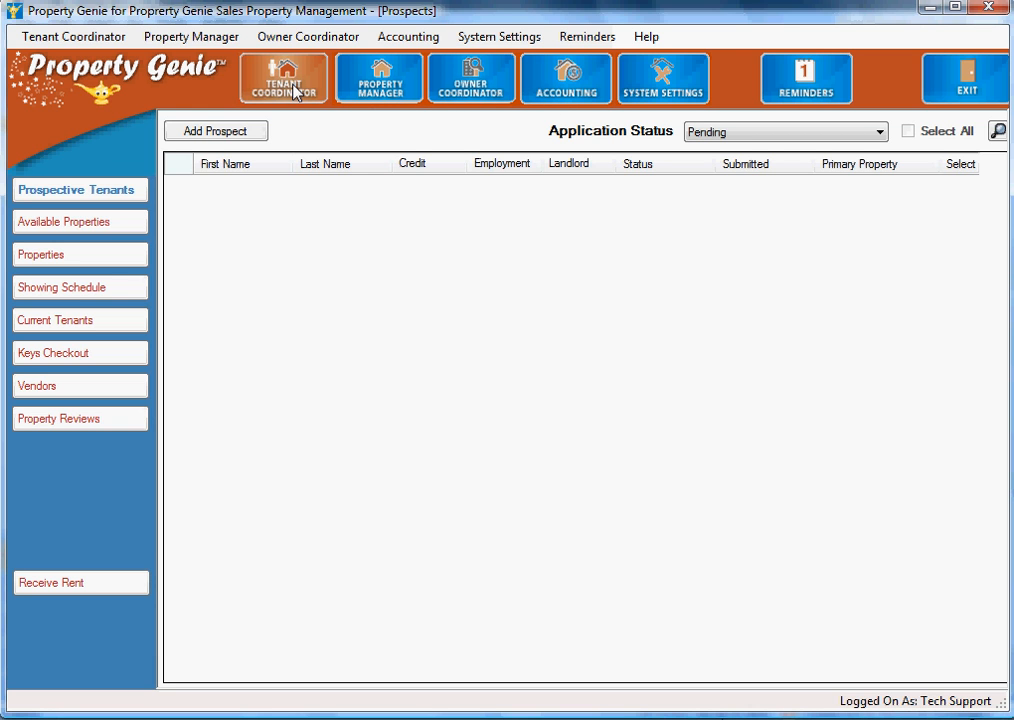
{"action": "mouse_move", "coordinate": [192, 102]}
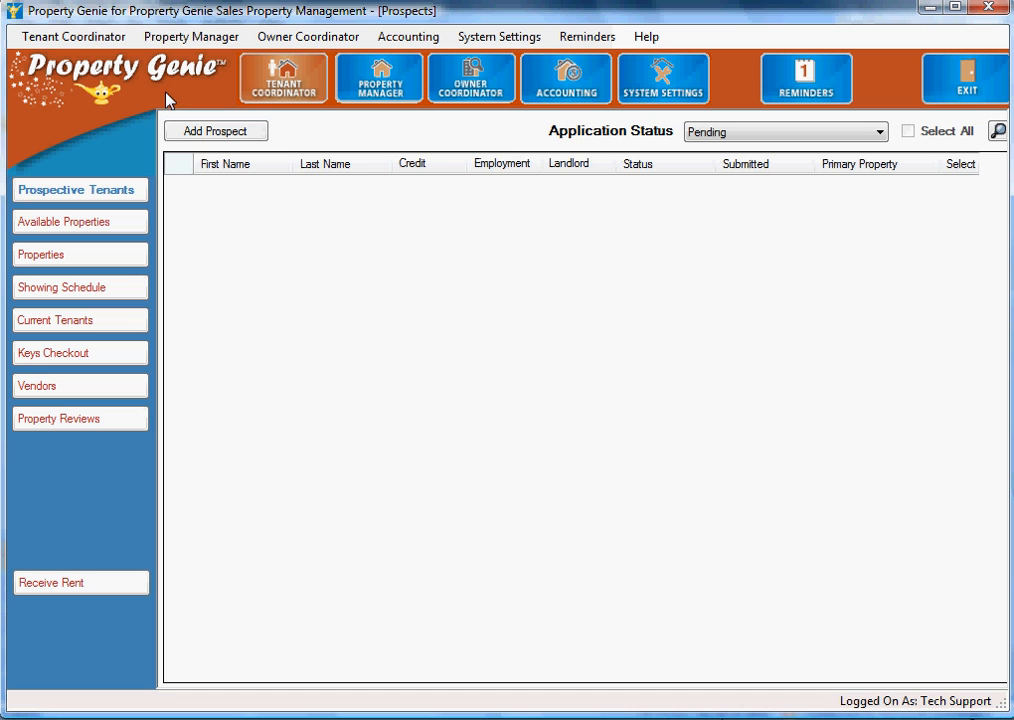
{"action": "mouse_move", "coordinate": [280, 190]}
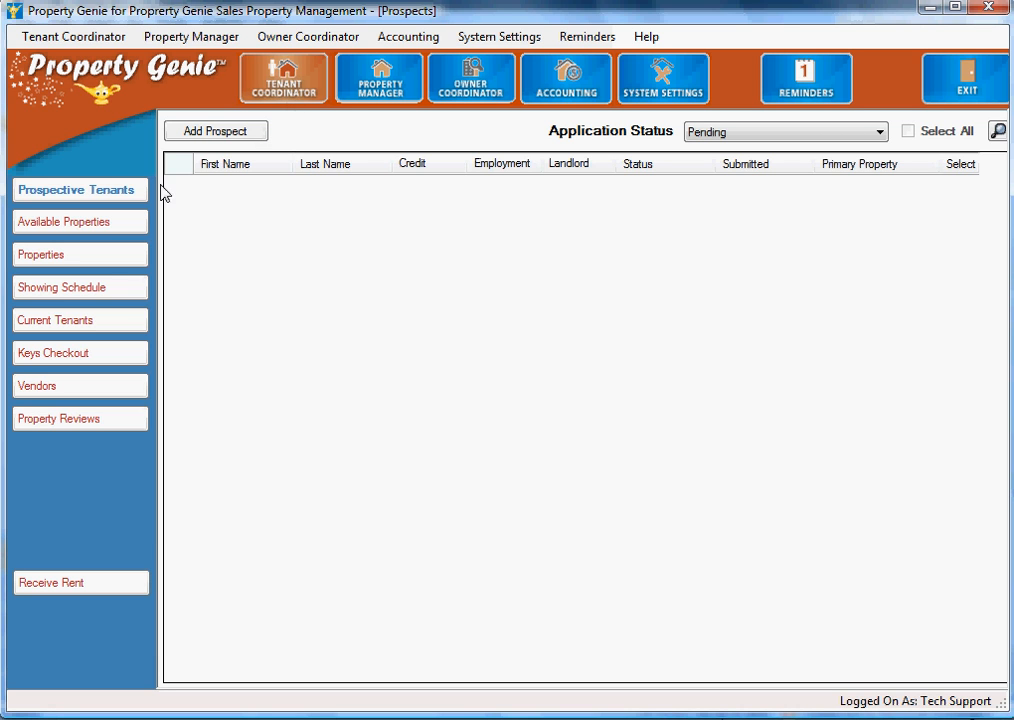
{"action": "mouse_move", "coordinate": [94, 490]}
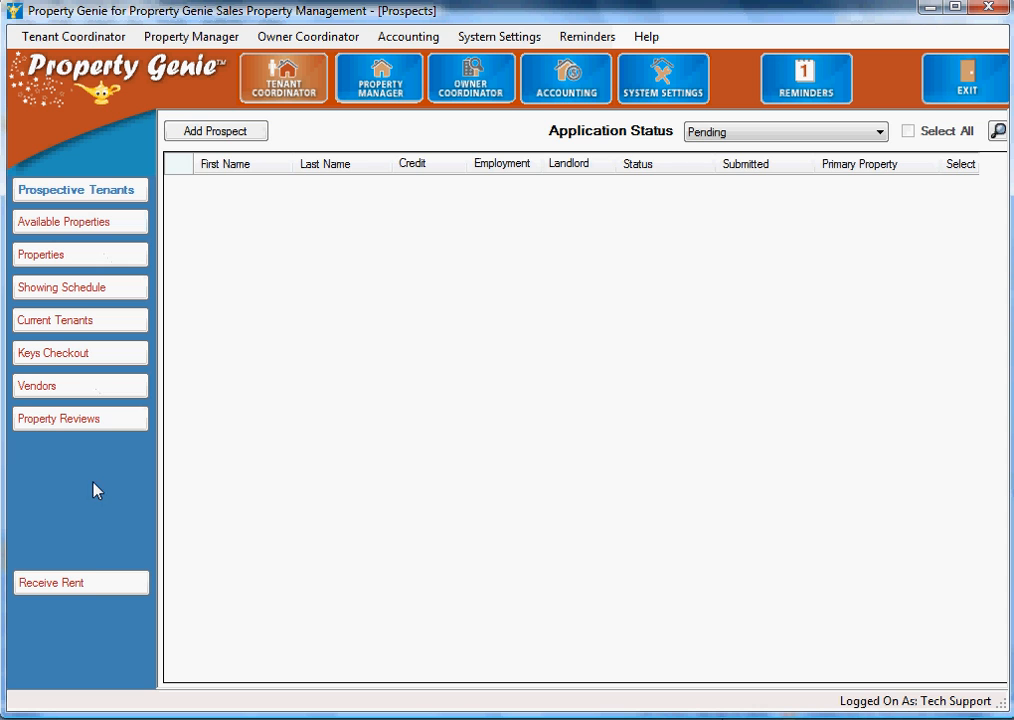
Tour the property manager, owner coordinator (active owners) and accounting (monthly charges) modules, then return to tenant coordinator prospects.
{"action": "left_click", "coordinate": [376, 78]}
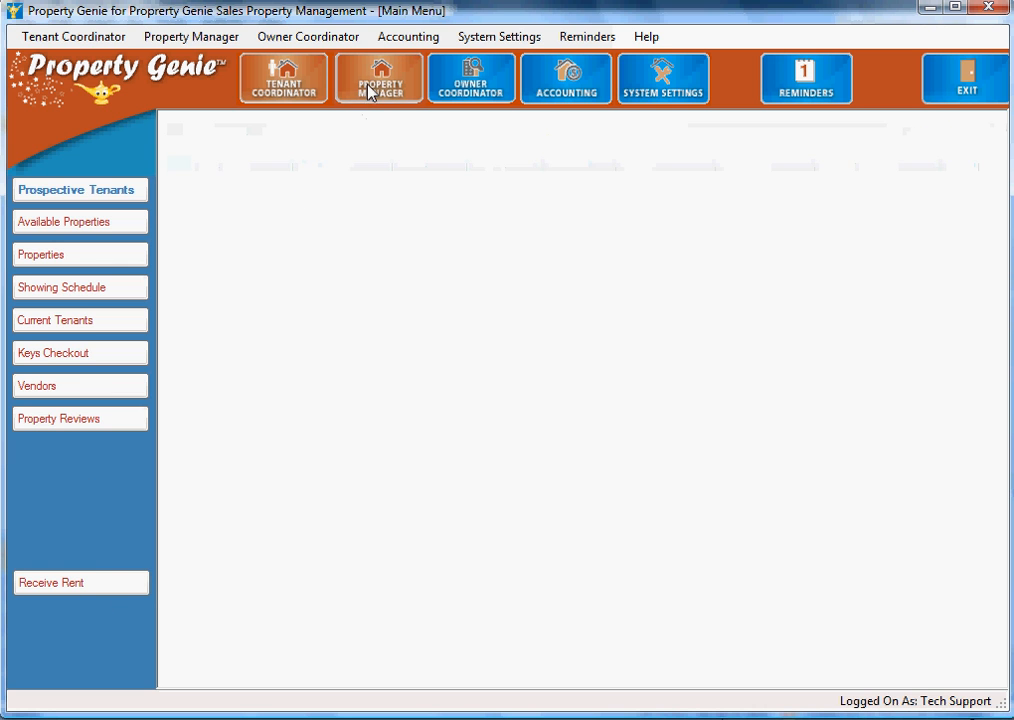
{"action": "left_click", "coordinate": [470, 80]}
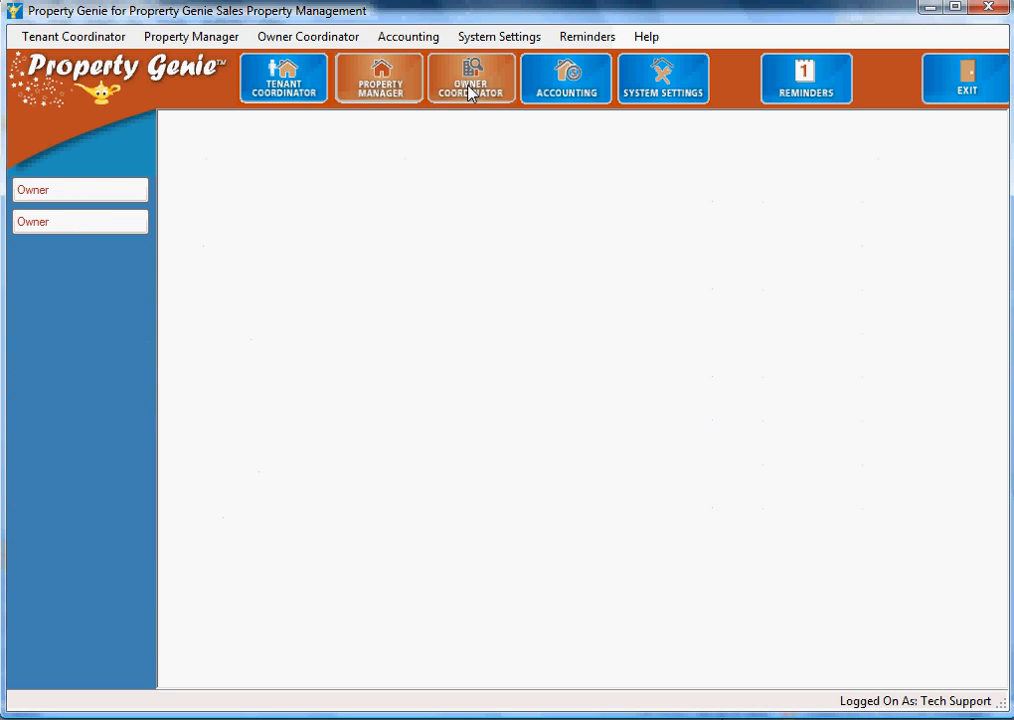
{"action": "left_click", "coordinate": [378, 90]}
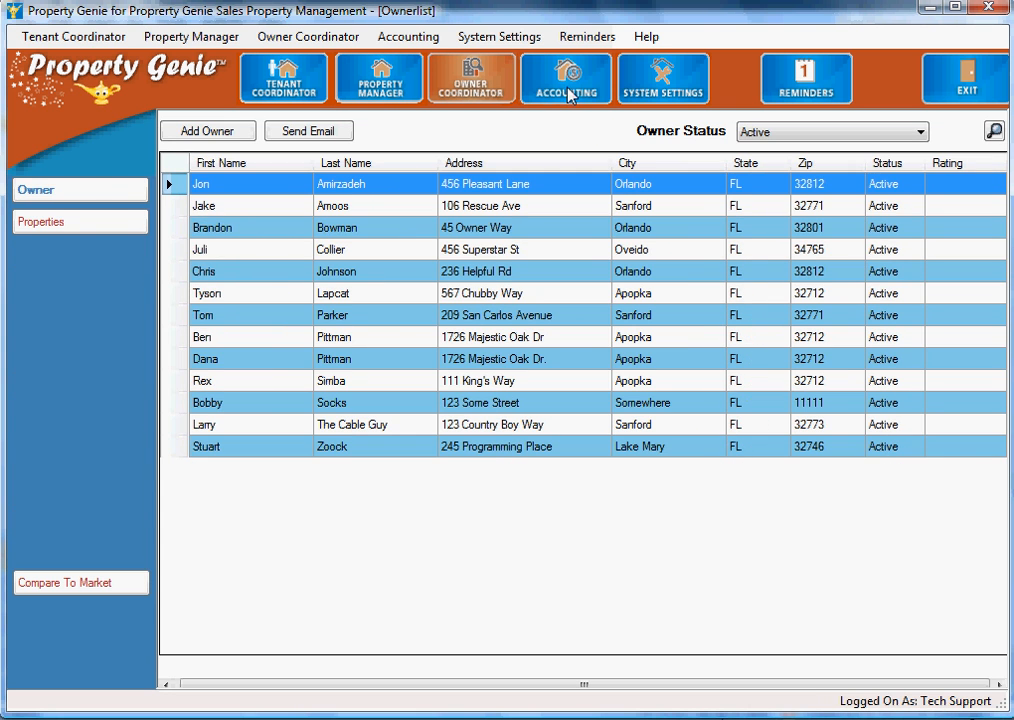
{"action": "left_click", "coordinate": [284, 82]}
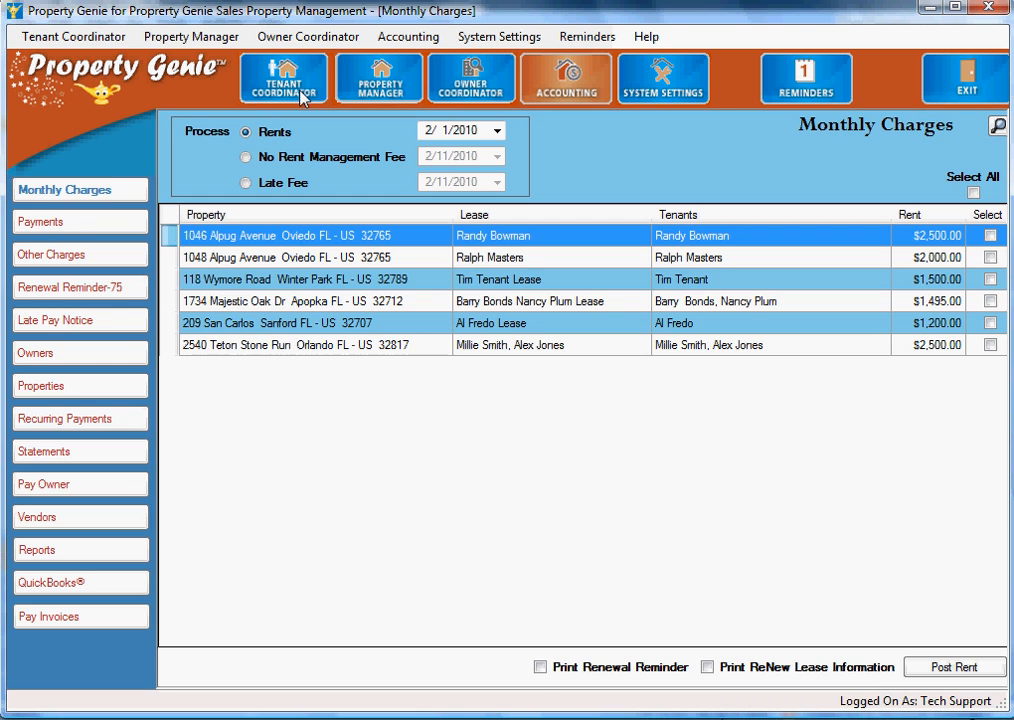
{"action": "left_click", "coordinate": [288, 78]}
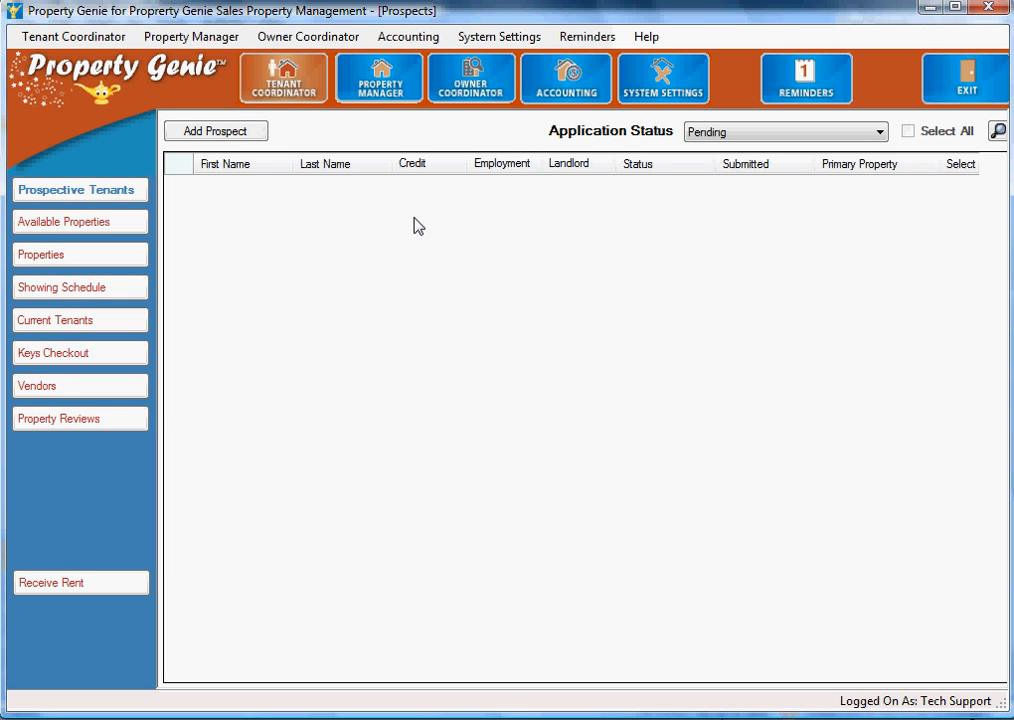
{"action": "mouse_move", "coordinate": [484, 238]}
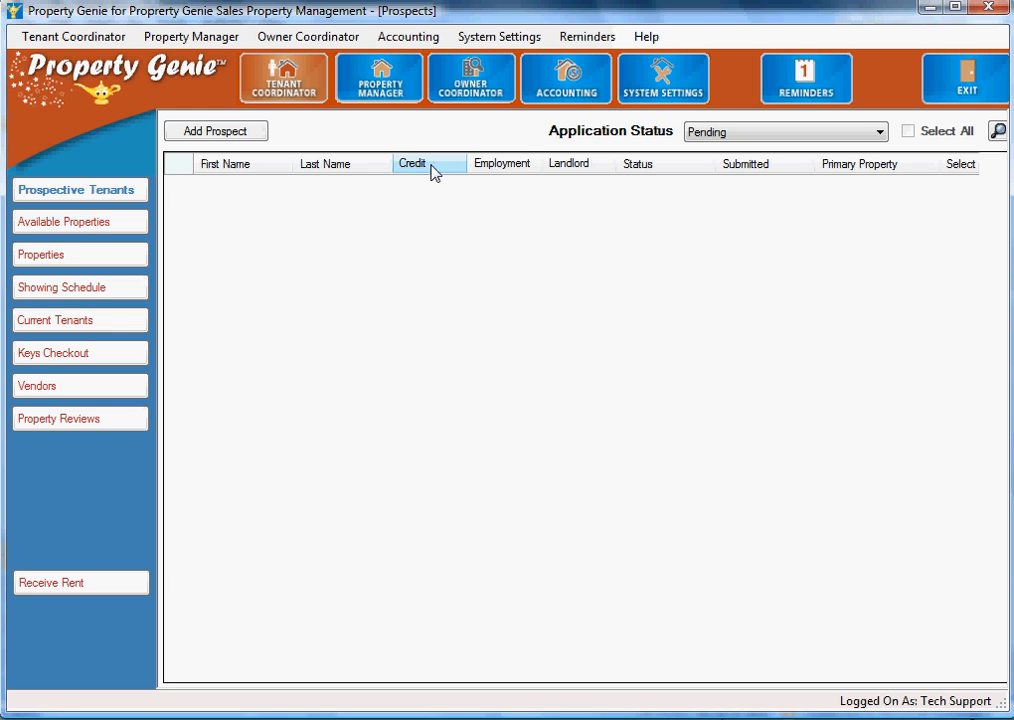
{"action": "mouse_move", "coordinate": [340, 152]}
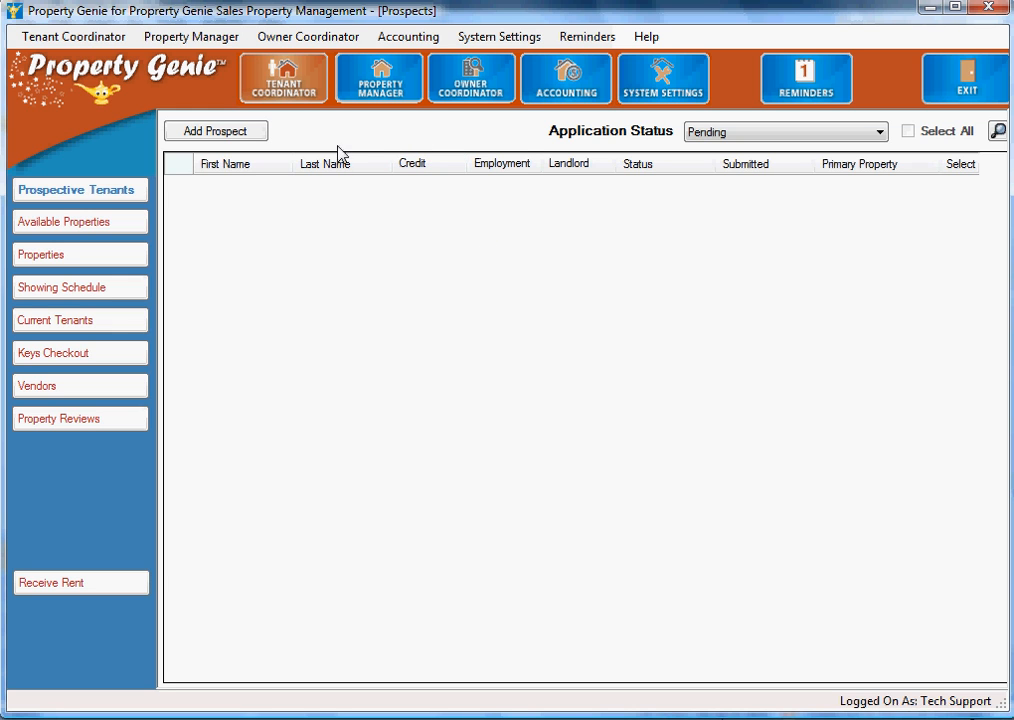
{"action": "mouse_move", "coordinate": [88, 196]}
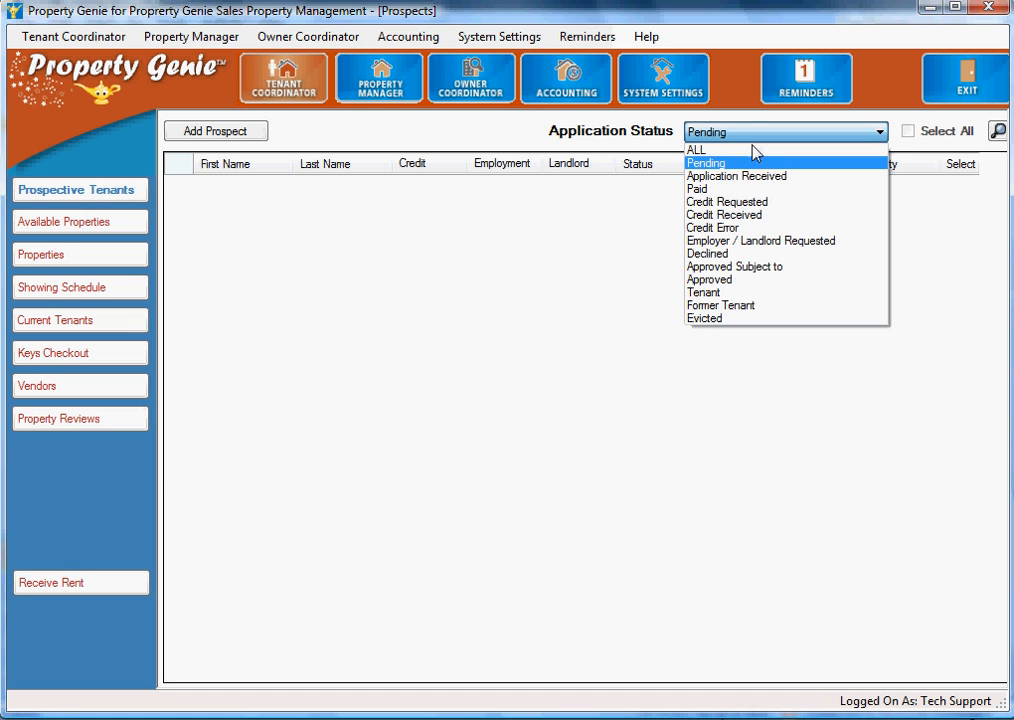
Filter prospects to ALL application statuses and select the Super Woman prospect record.
{"action": "left_click", "coordinate": [698, 148]}
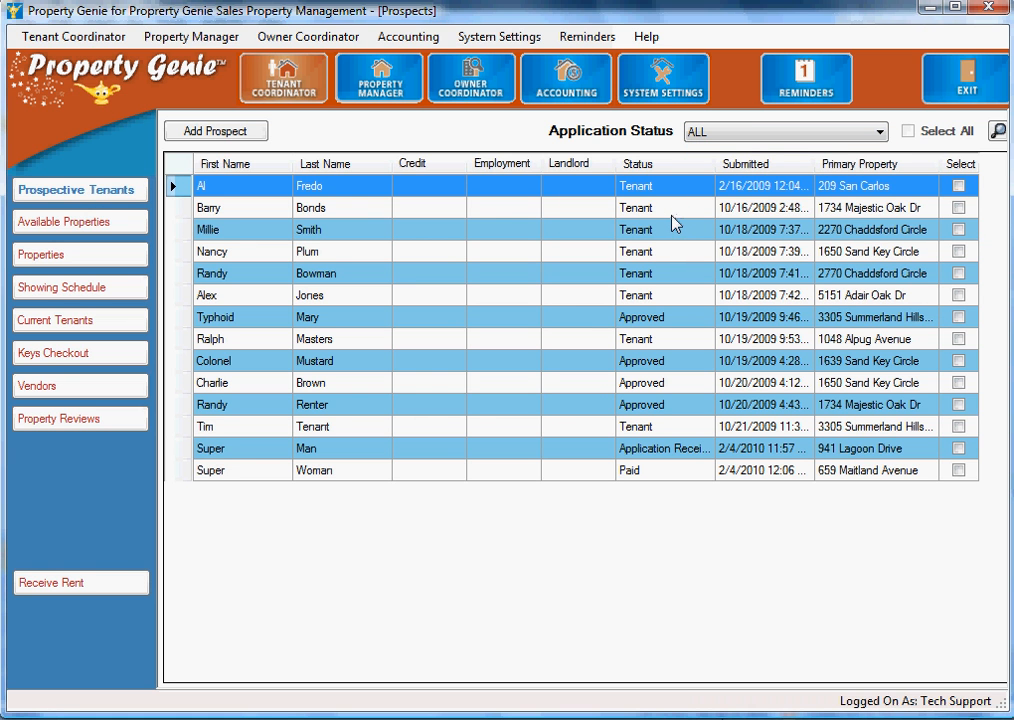
{"action": "mouse_move", "coordinate": [640, 210]}
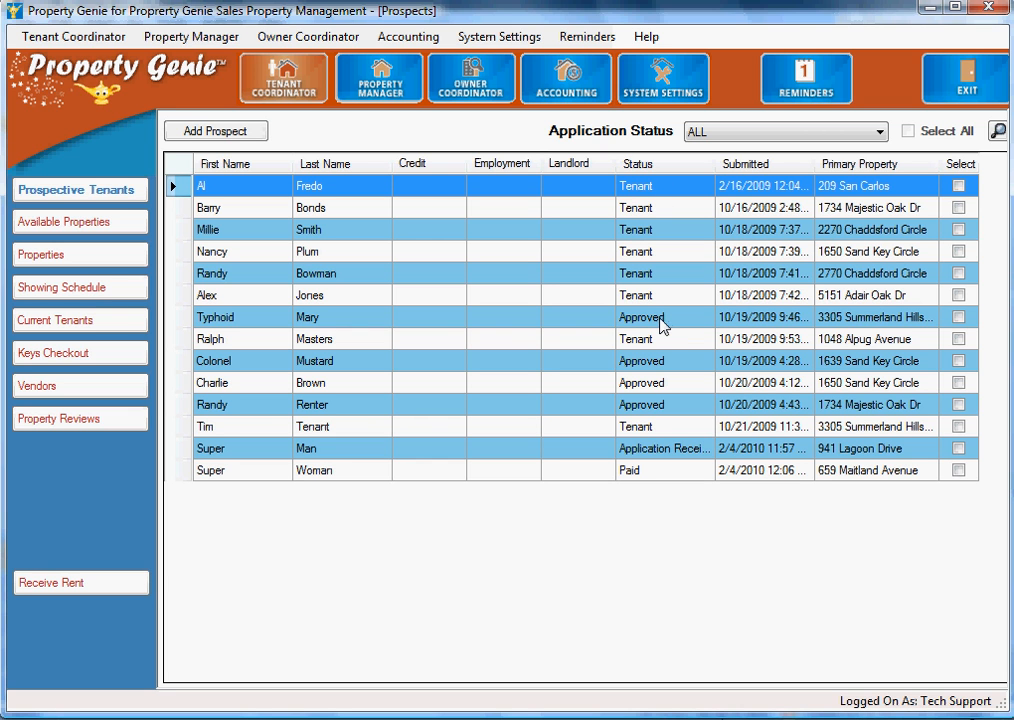
{"action": "mouse_move", "coordinate": [708, 268]}
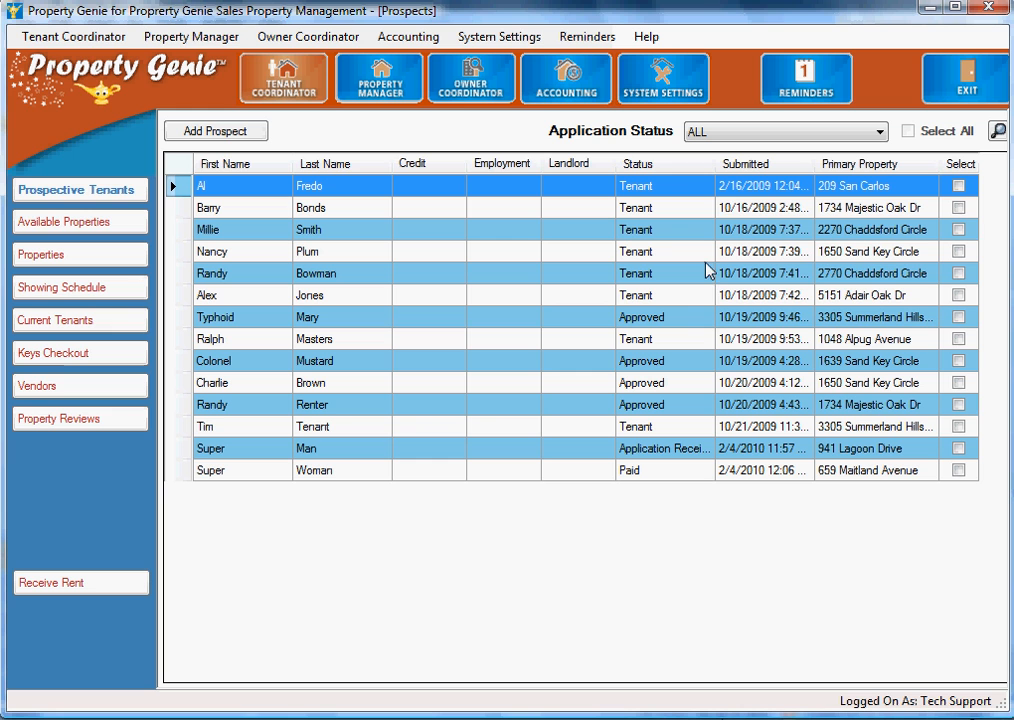
{"action": "mouse_move", "coordinate": [490, 408]}
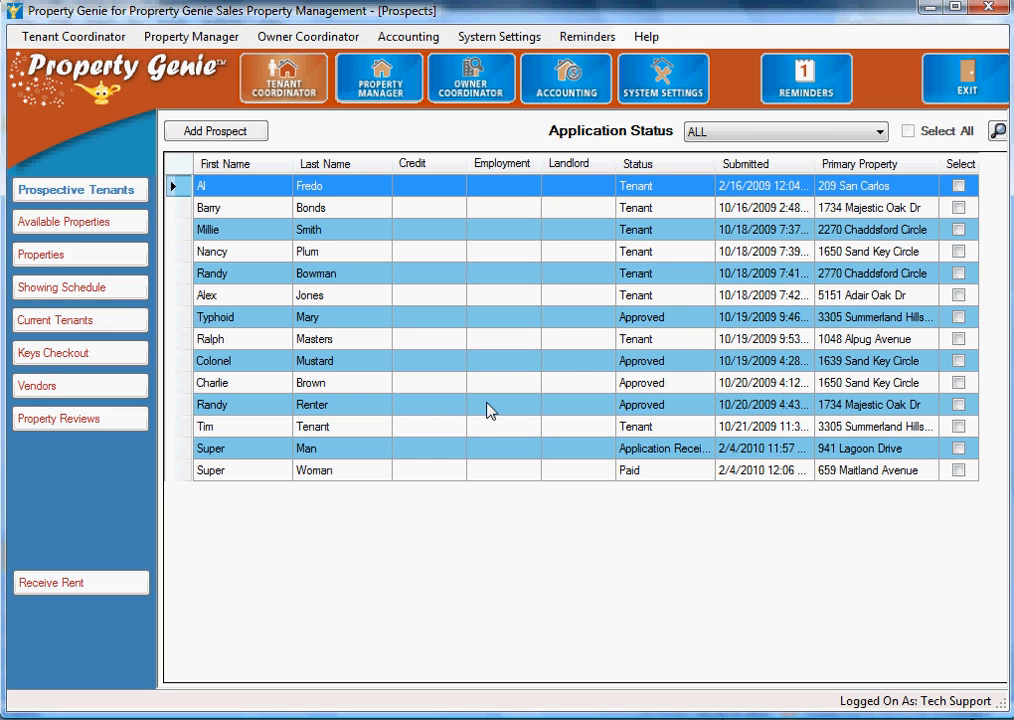
{"action": "mouse_move", "coordinate": [494, 458]}
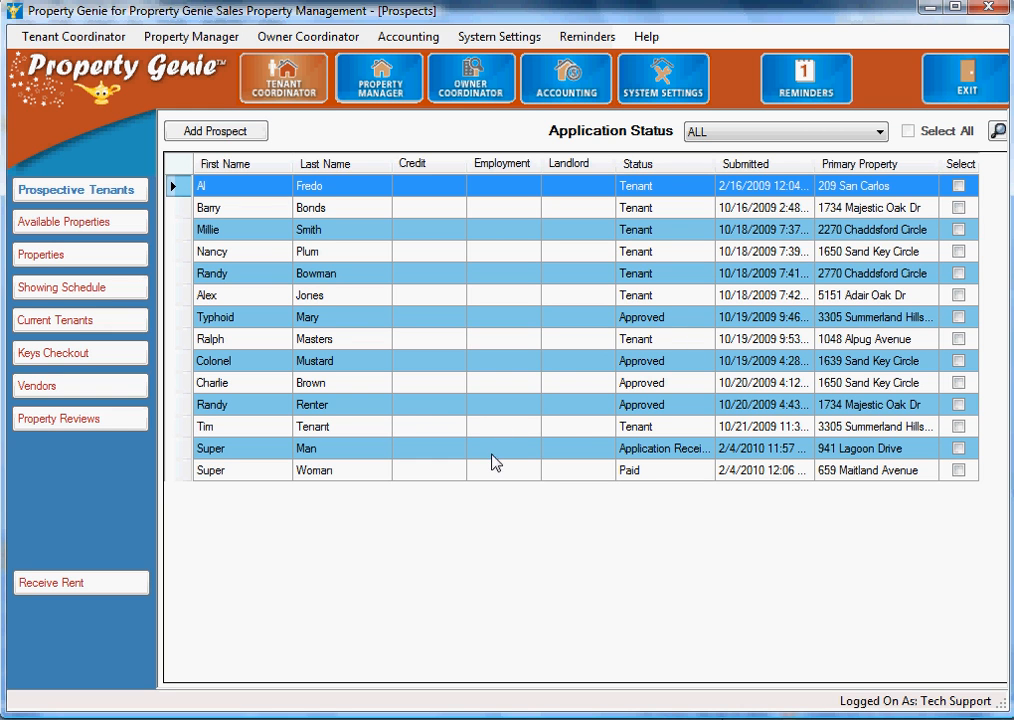
{"action": "left_click", "coordinate": [636, 470]}
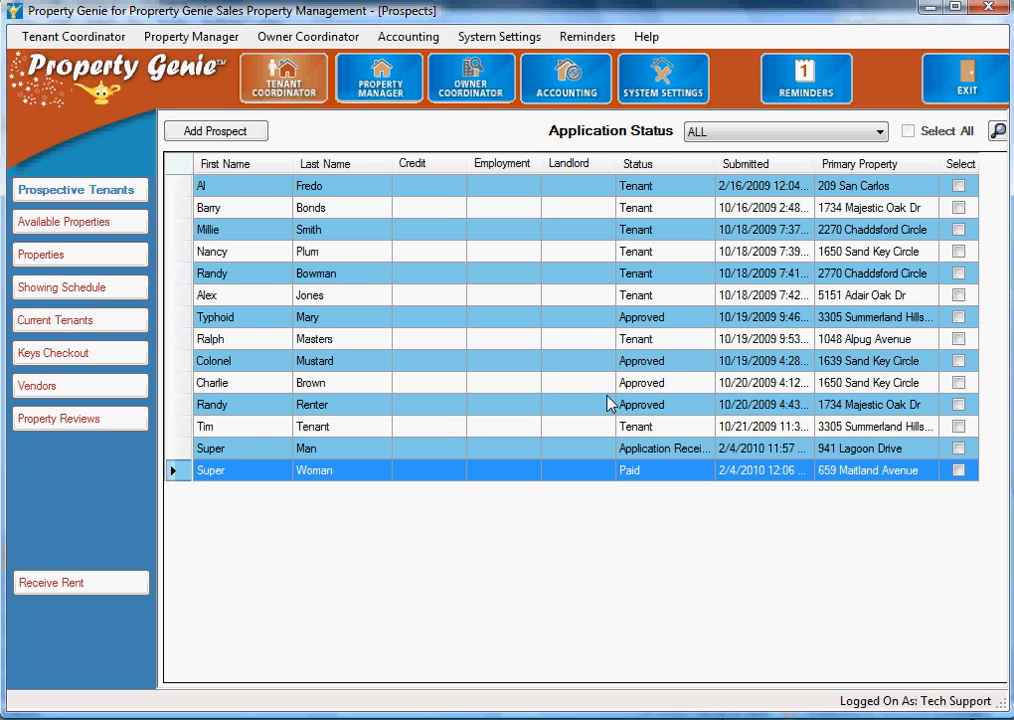
{"action": "mouse_move", "coordinate": [244, 200]}
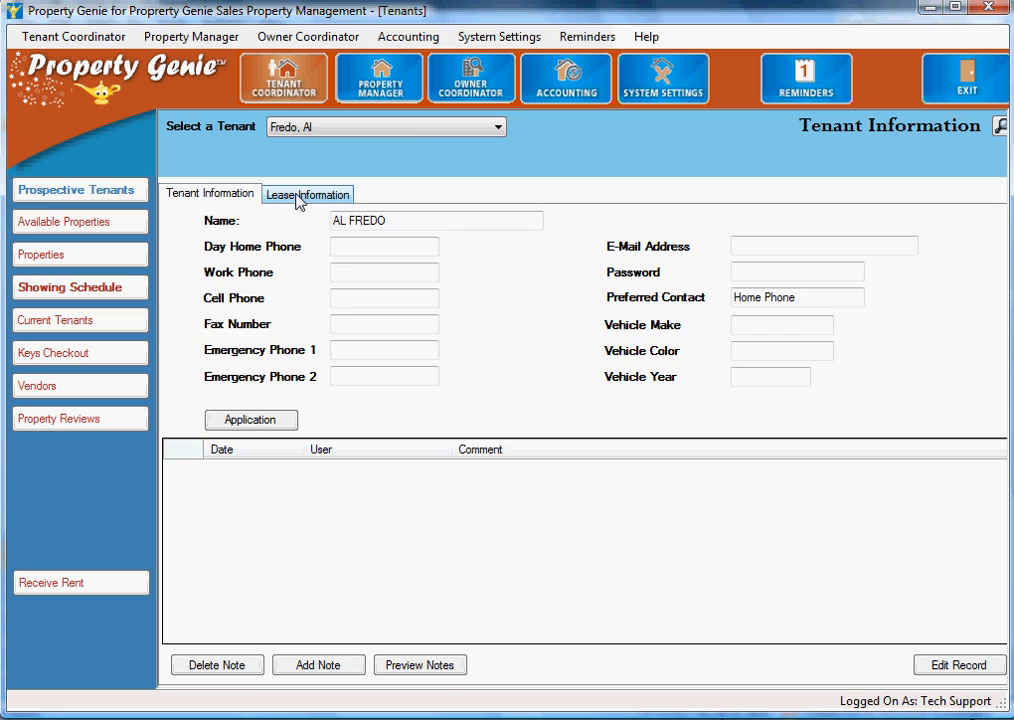
Show Al Fredo's lease information, listing his current lease at 209 San Carlos.
{"action": "left_click", "coordinate": [308, 194]}
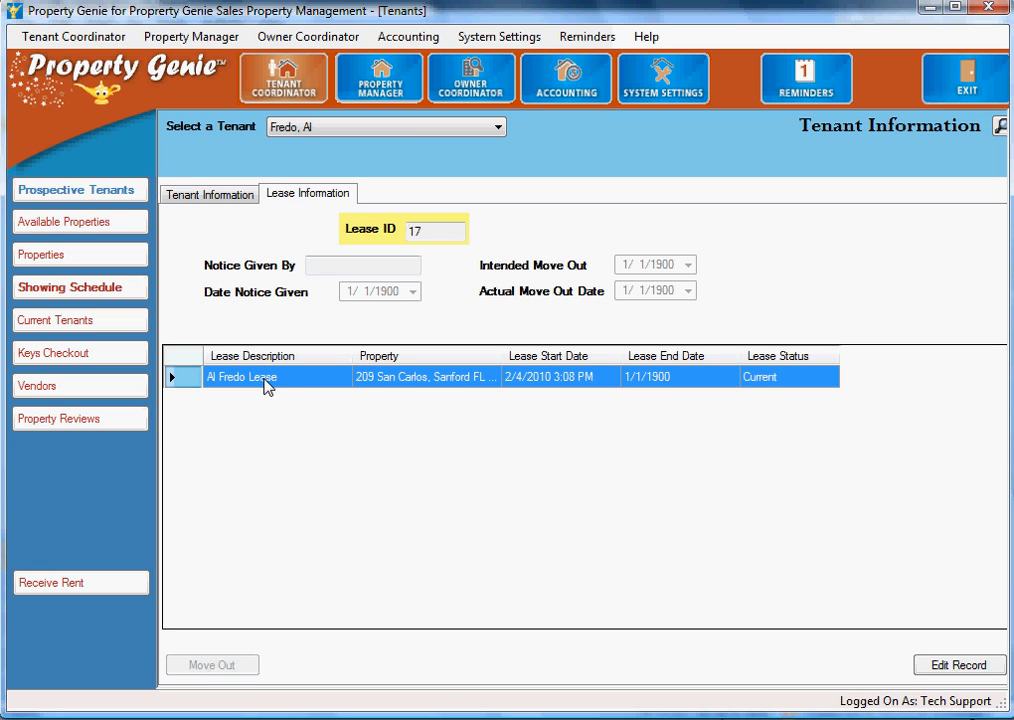
{"action": "mouse_move", "coordinate": [280, 388]}
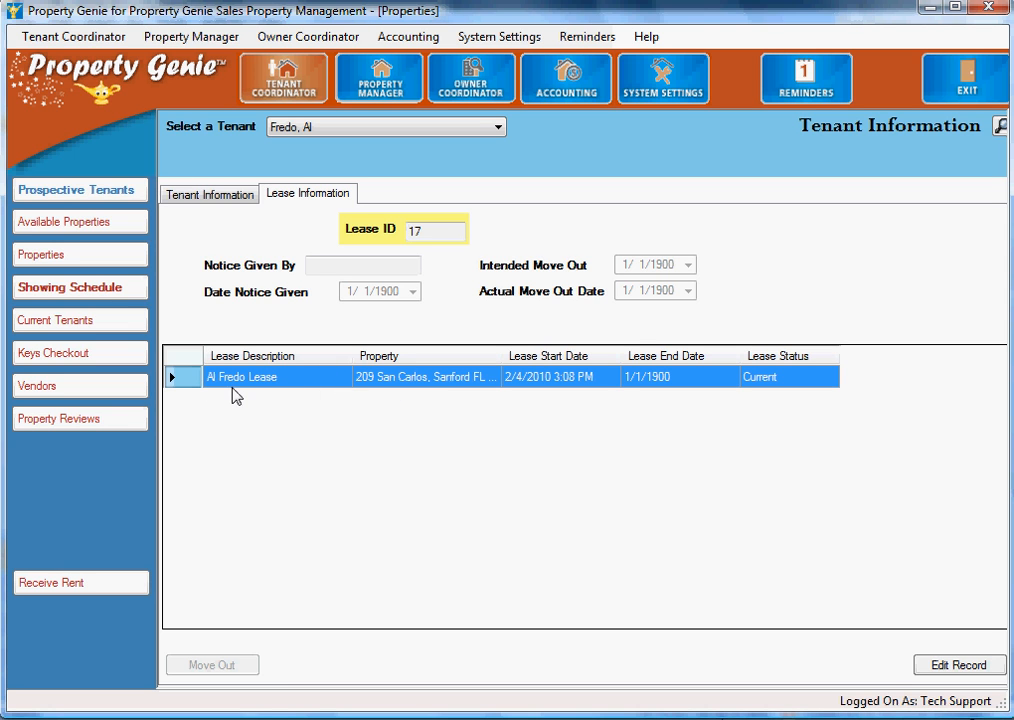
Review the 209 San Carlos property's reviews, owner and documents, then switch to the available properties list.
{"action": "double_click", "coordinate": [232, 386]}
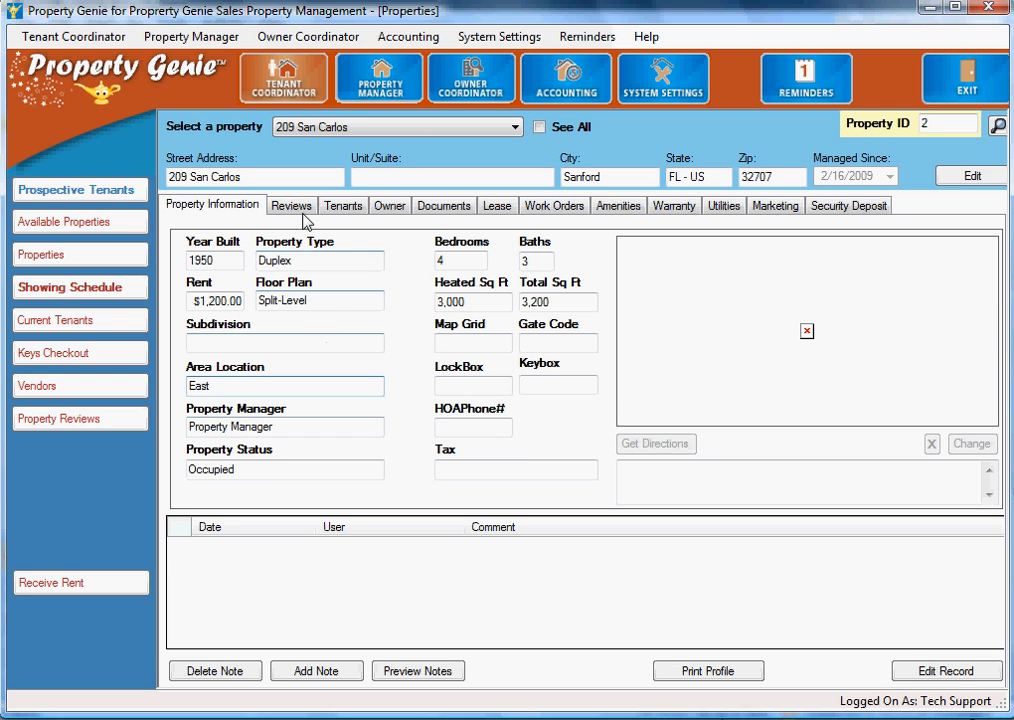
{"action": "left_click", "coordinate": [292, 204]}
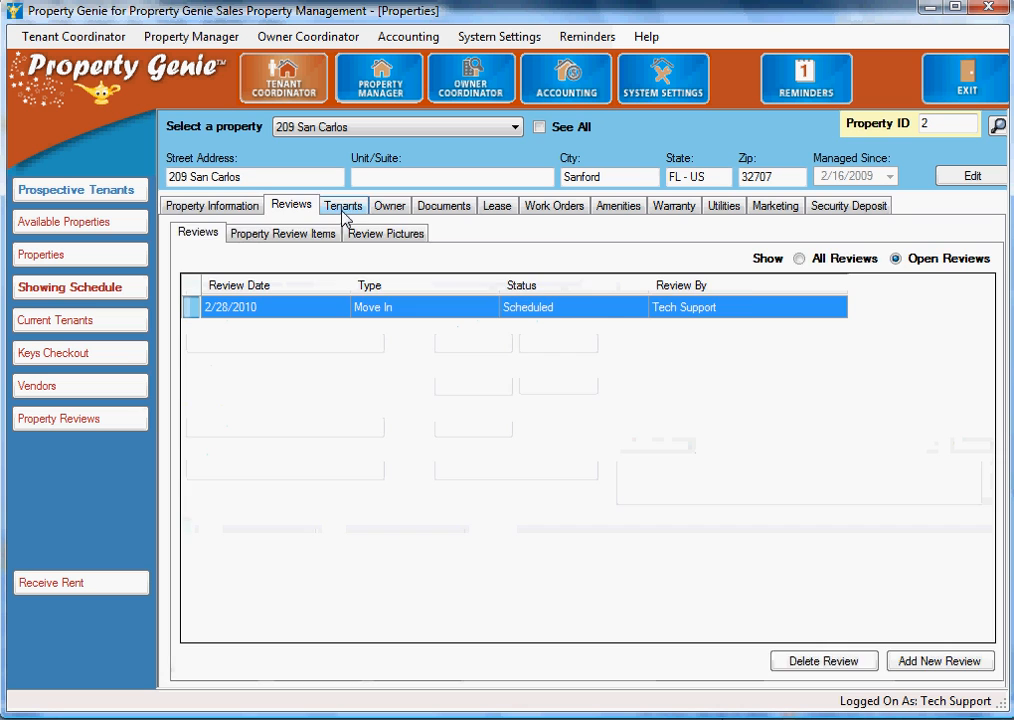
{"action": "left_click", "coordinate": [388, 204]}
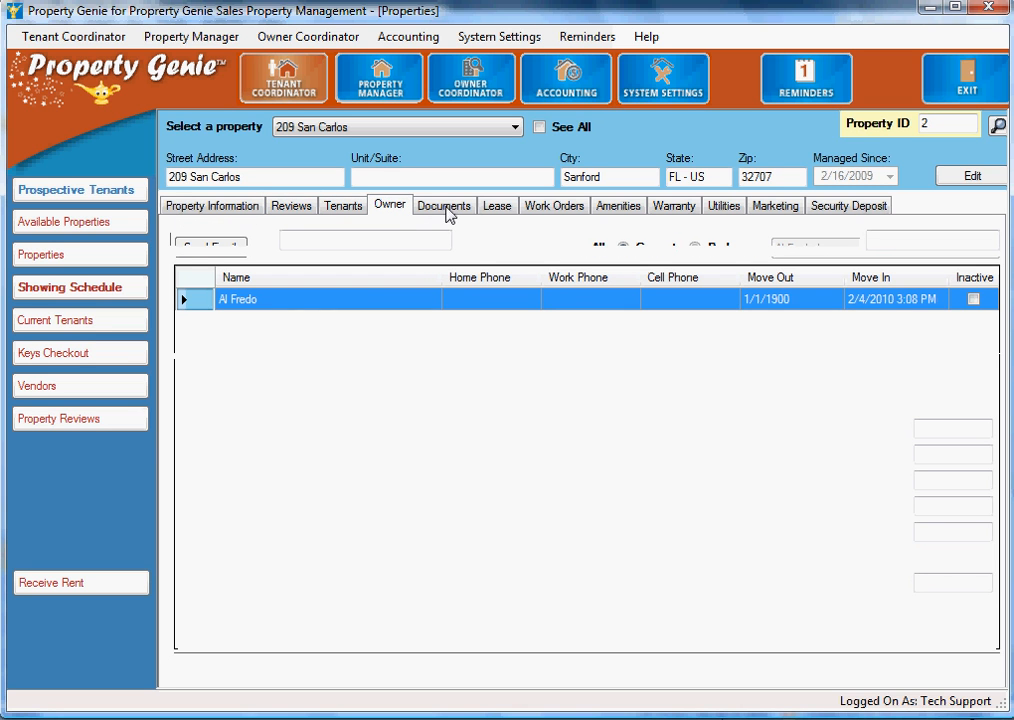
{"action": "mouse_move", "coordinate": [84, 230]}
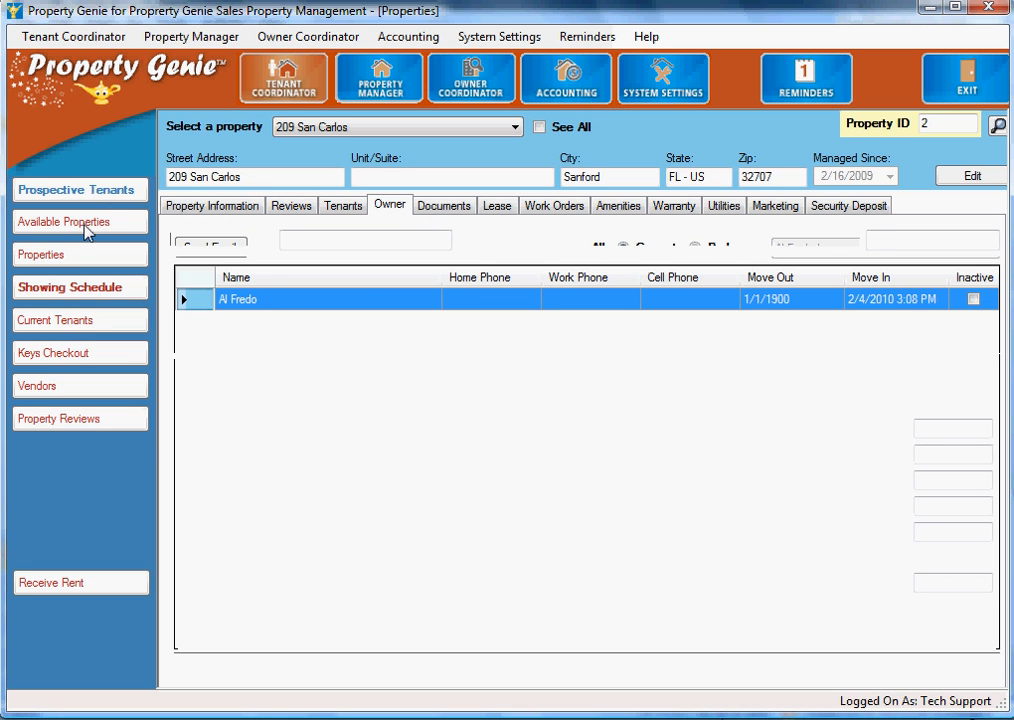
{"action": "left_click", "coordinate": [444, 204]}
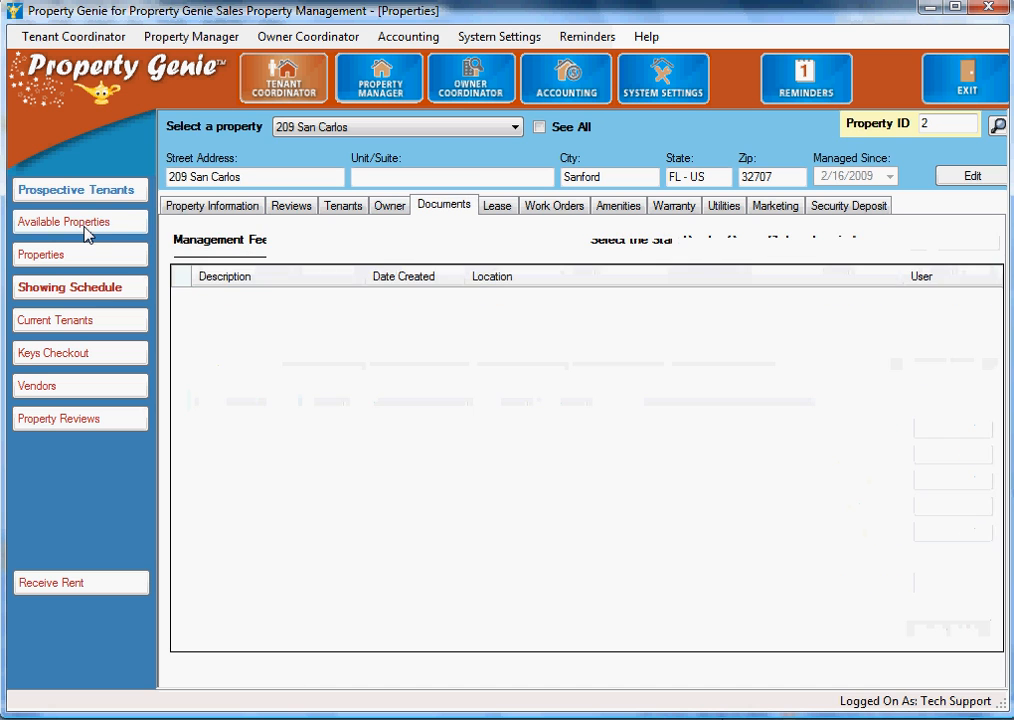
{"action": "left_click", "coordinate": [64, 220]}
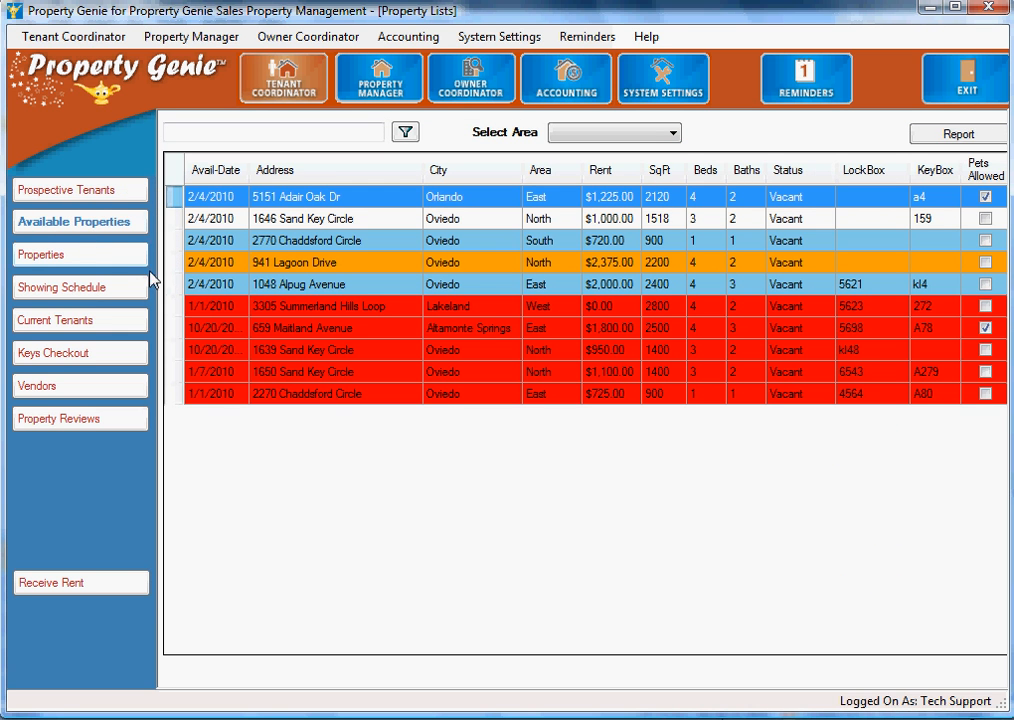
{"action": "mouse_move", "coordinate": [504, 456]}
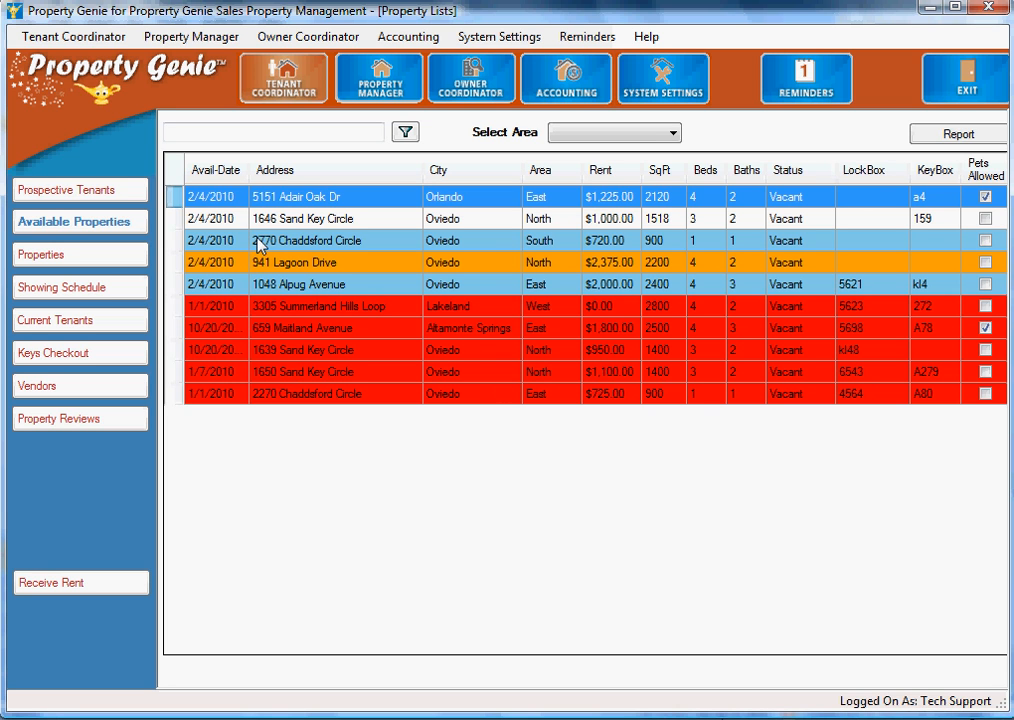
Sort the available properties by city, then area, then bedroom count.
{"action": "left_click", "coordinate": [276, 170]}
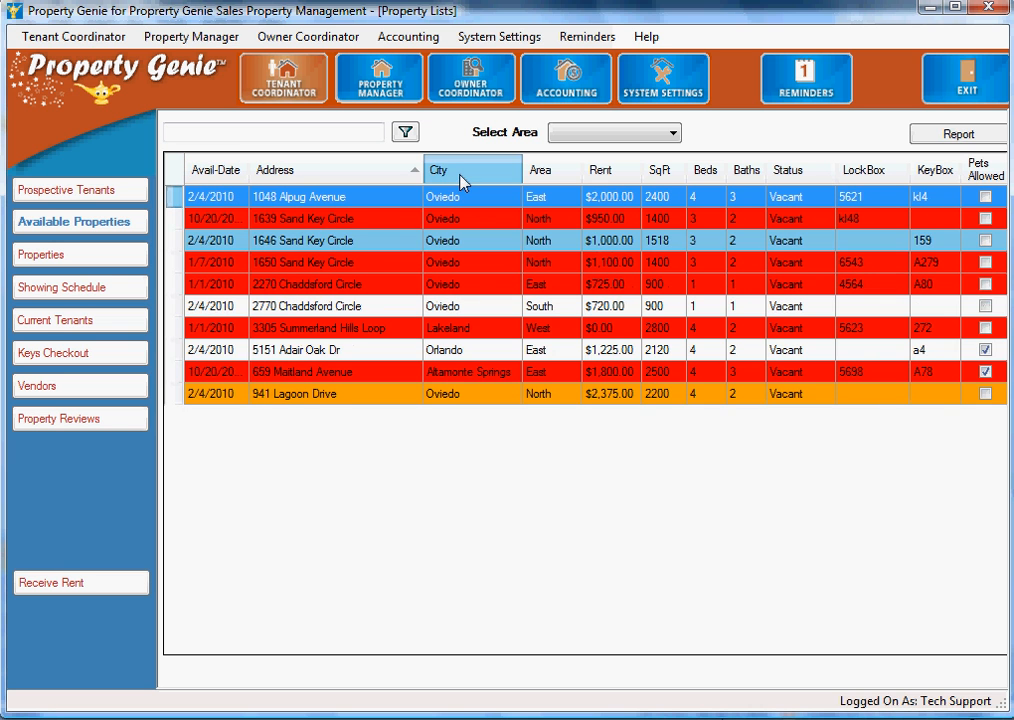
{"action": "left_click", "coordinate": [540, 168]}
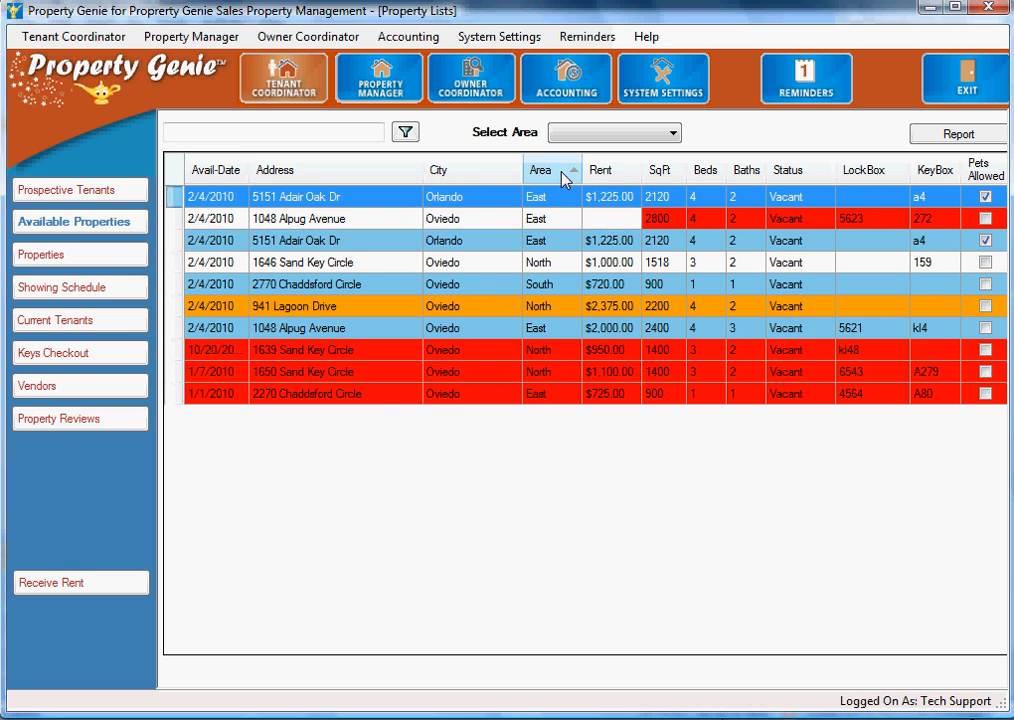
{"action": "left_click", "coordinate": [540, 170]}
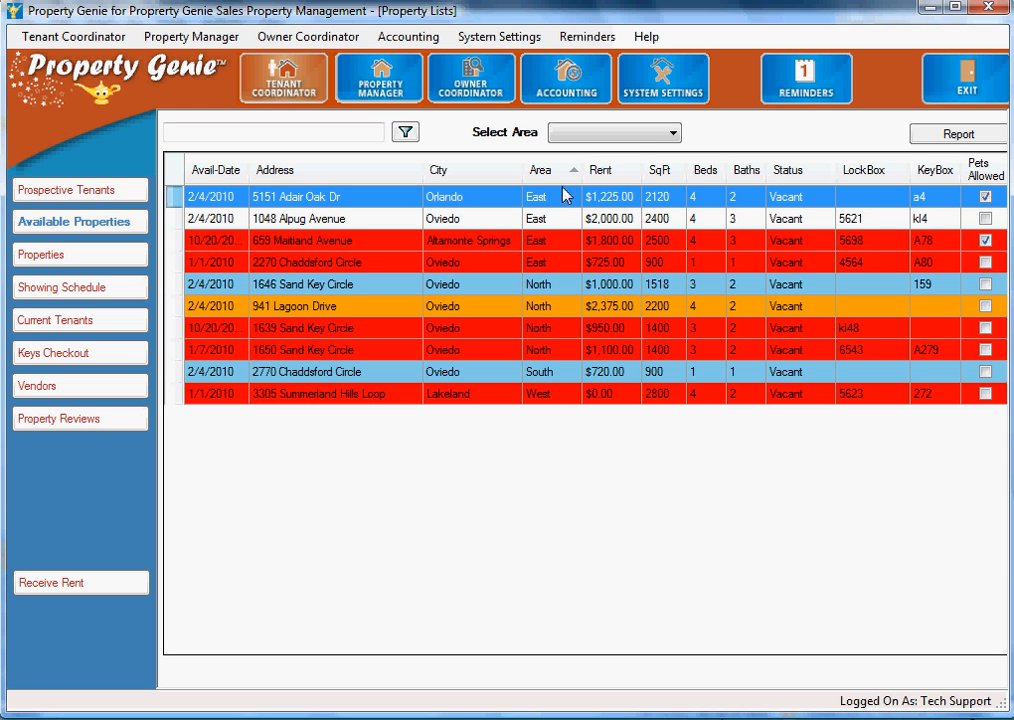
{"action": "mouse_move", "coordinate": [676, 262]}
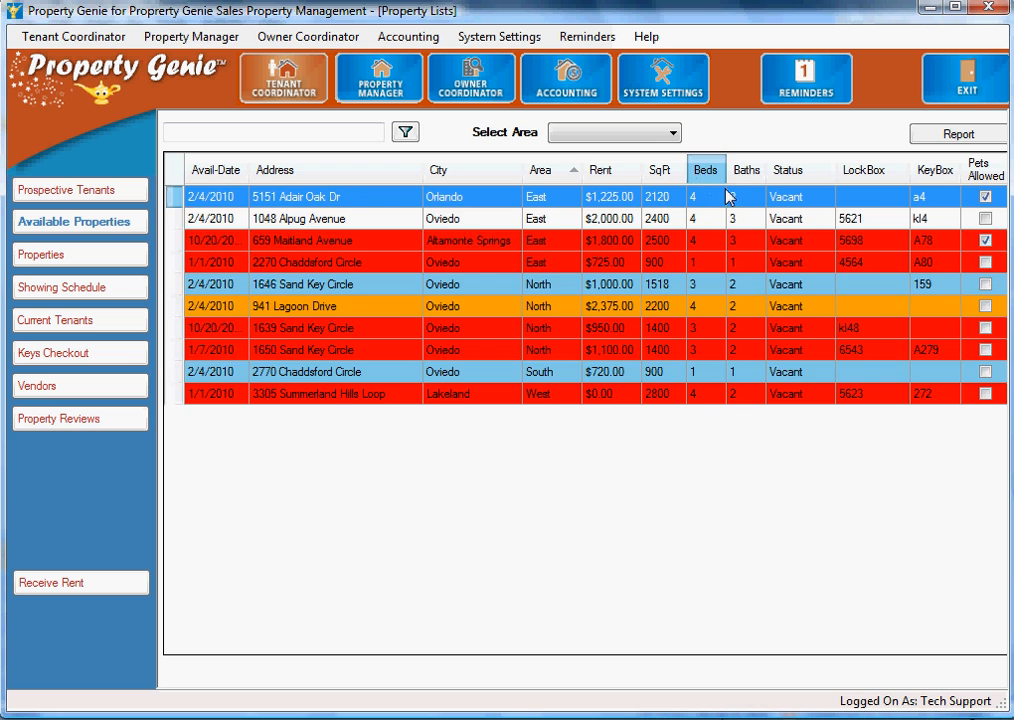
{"action": "left_click", "coordinate": [704, 168]}
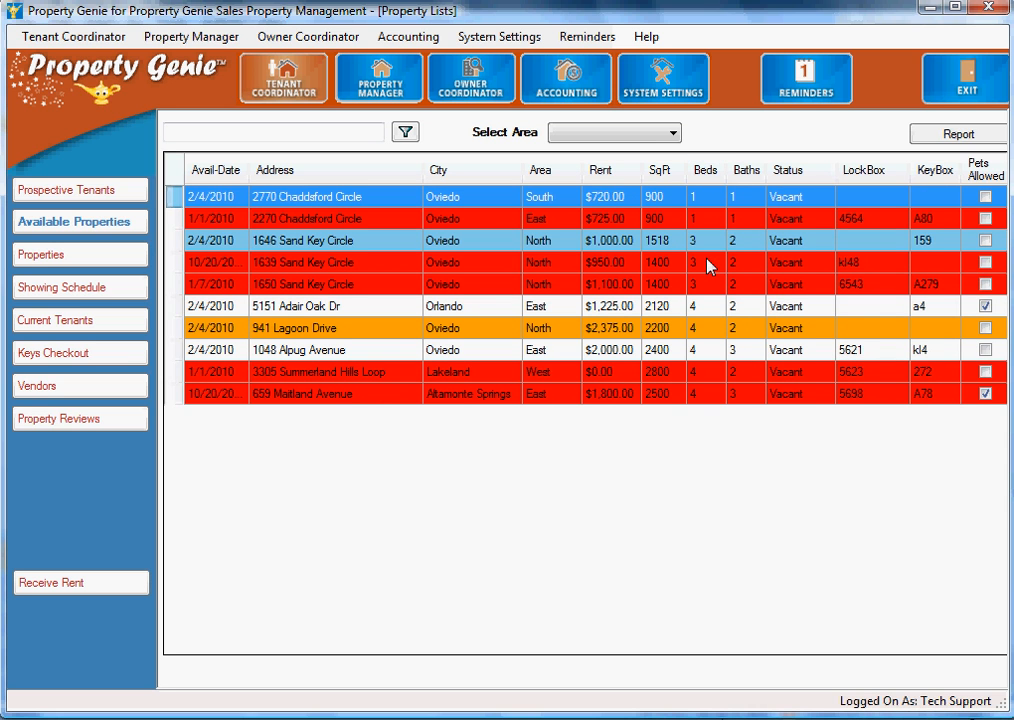
{"action": "mouse_move", "coordinate": [524, 320]}
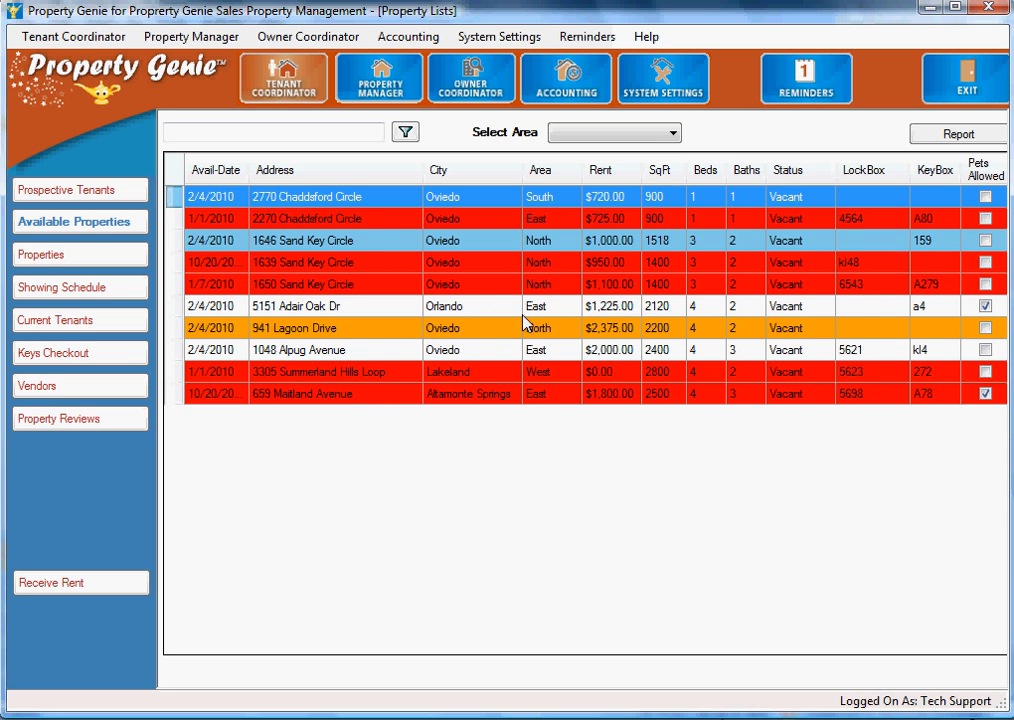
{"action": "mouse_move", "coordinate": [400, 348]}
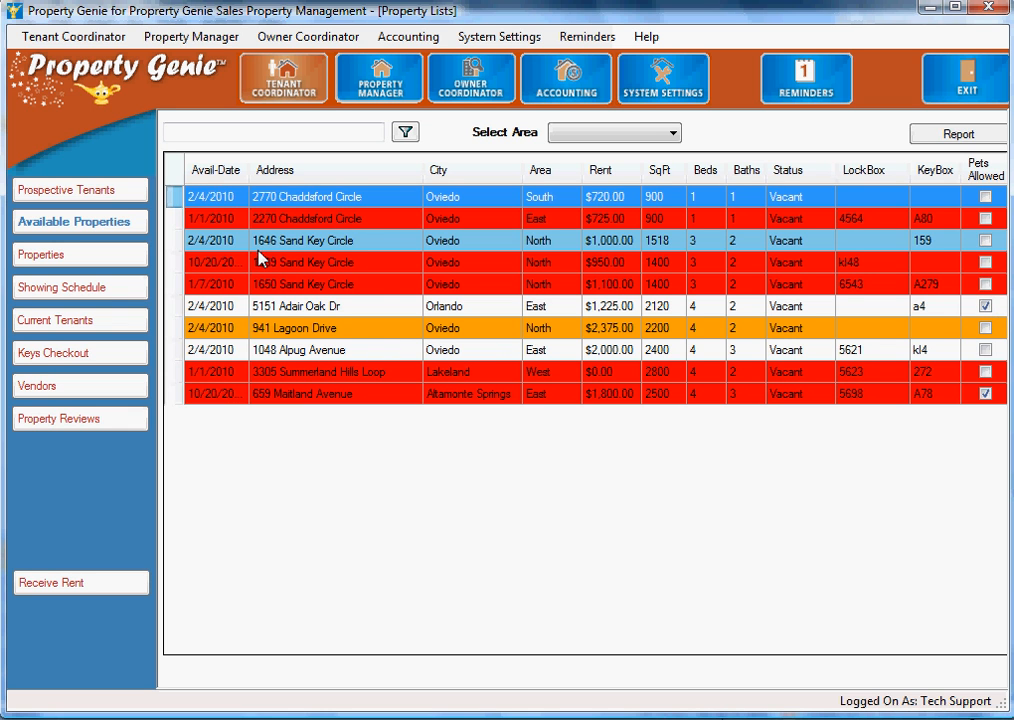
{"action": "mouse_move", "coordinate": [216, 206]}
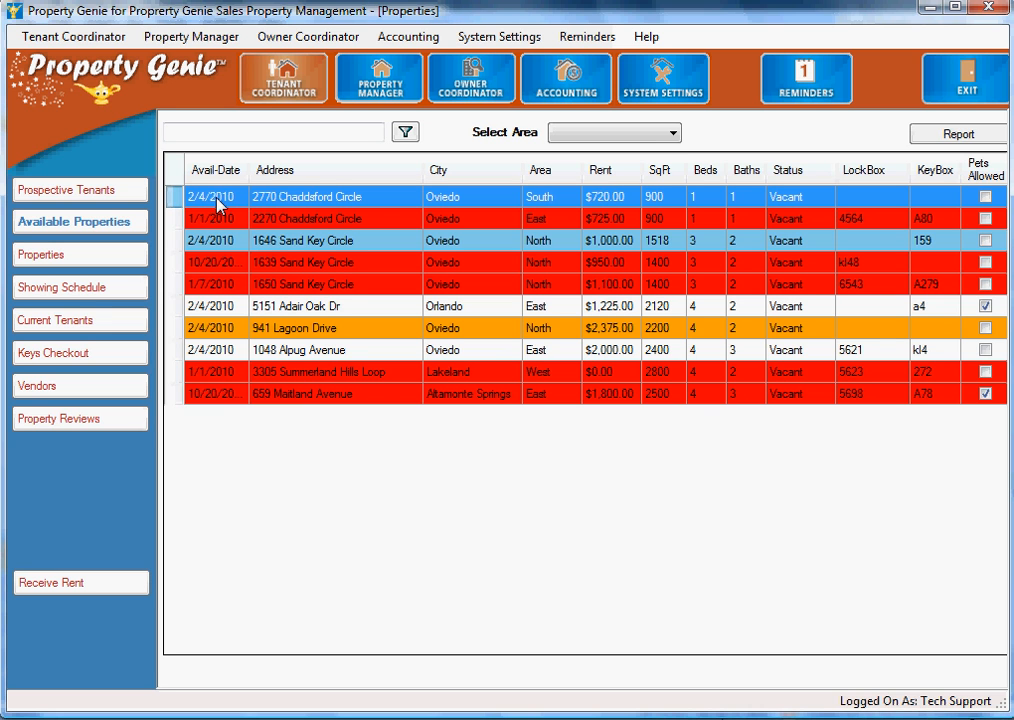
Show the 2770 Chaddsford Circle #106 record, a vacant single-story condo renting at $720.
{"action": "double_click", "coordinate": [304, 196]}
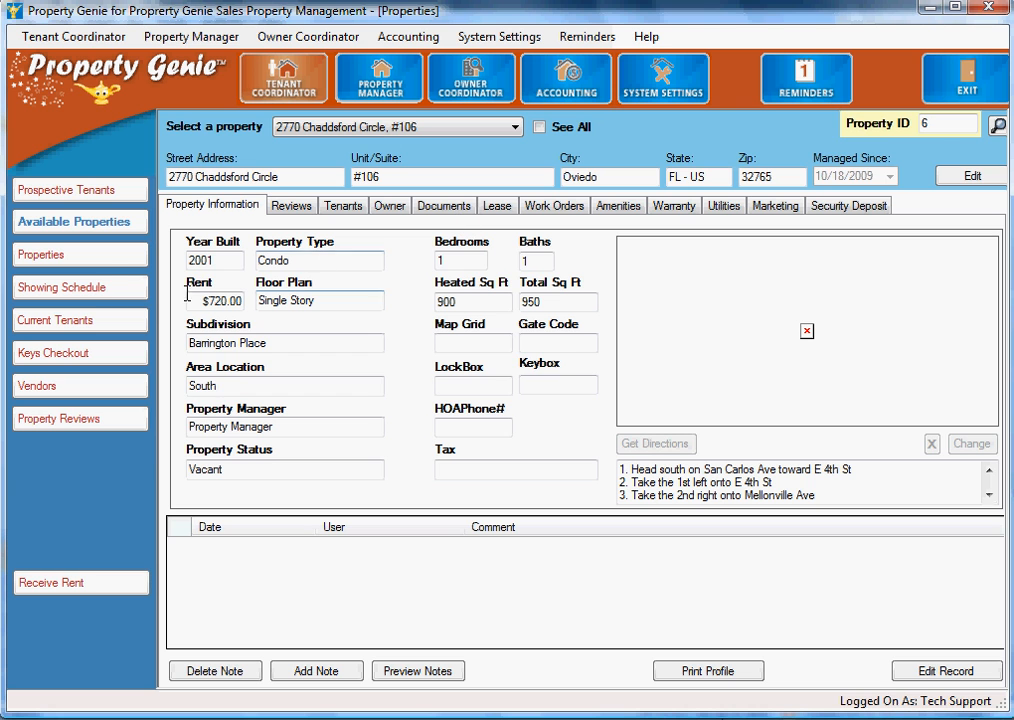
Switch between the all-properties and available-properties lists, ending on all properties with status and manager.
{"action": "left_click", "coordinate": [80, 254]}
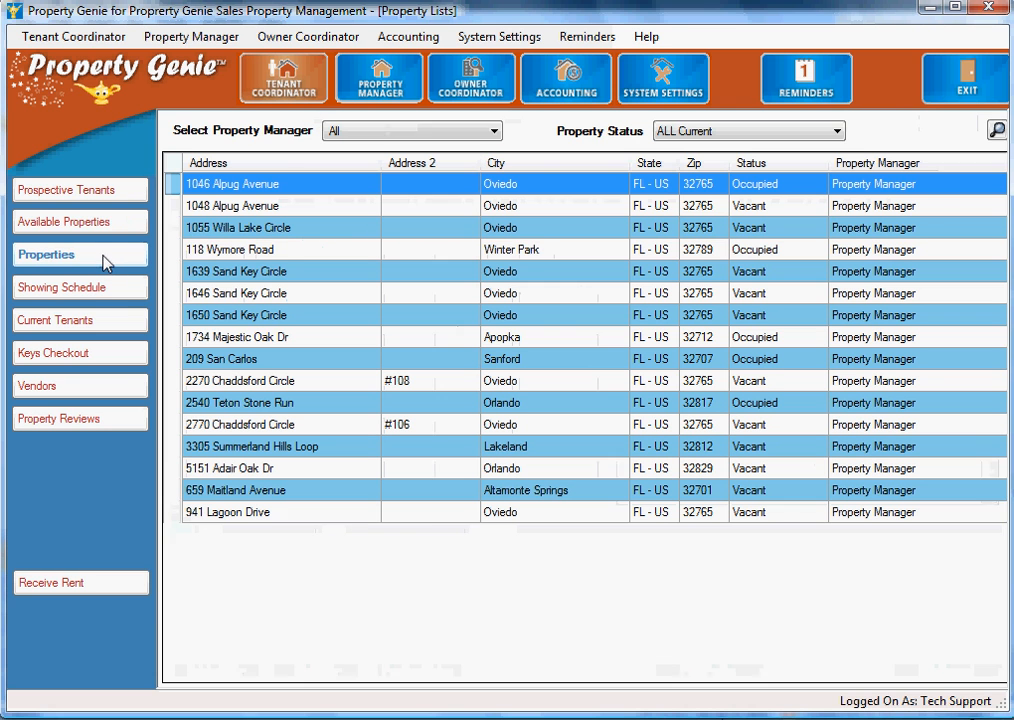
{"action": "mouse_move", "coordinate": [128, 190]}
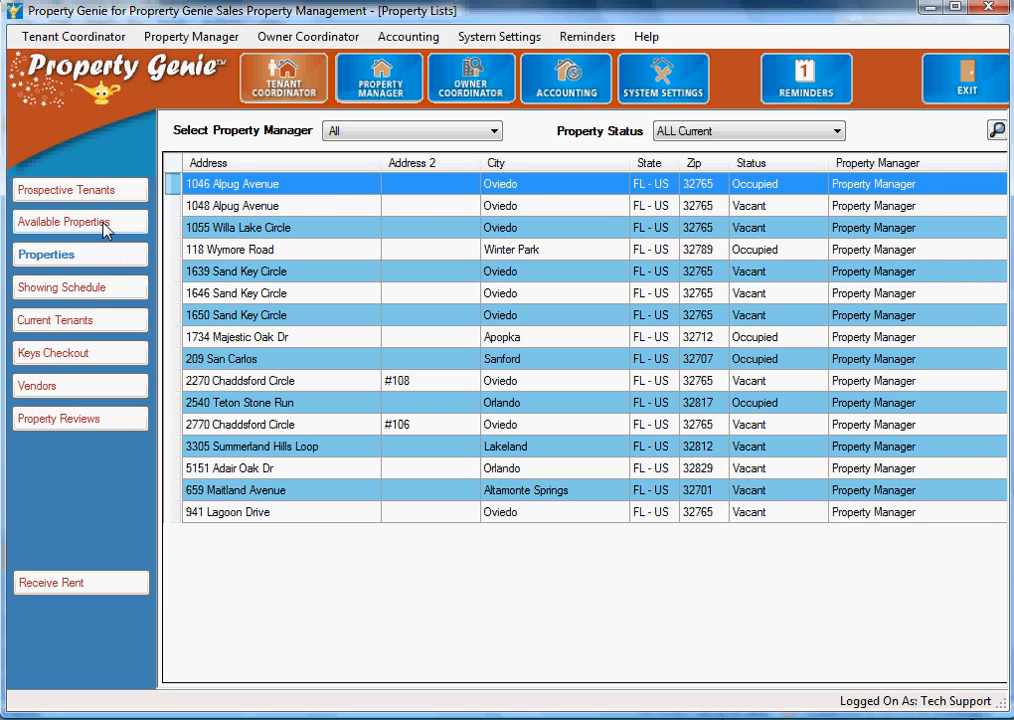
{"action": "left_click", "coordinate": [80, 220]}
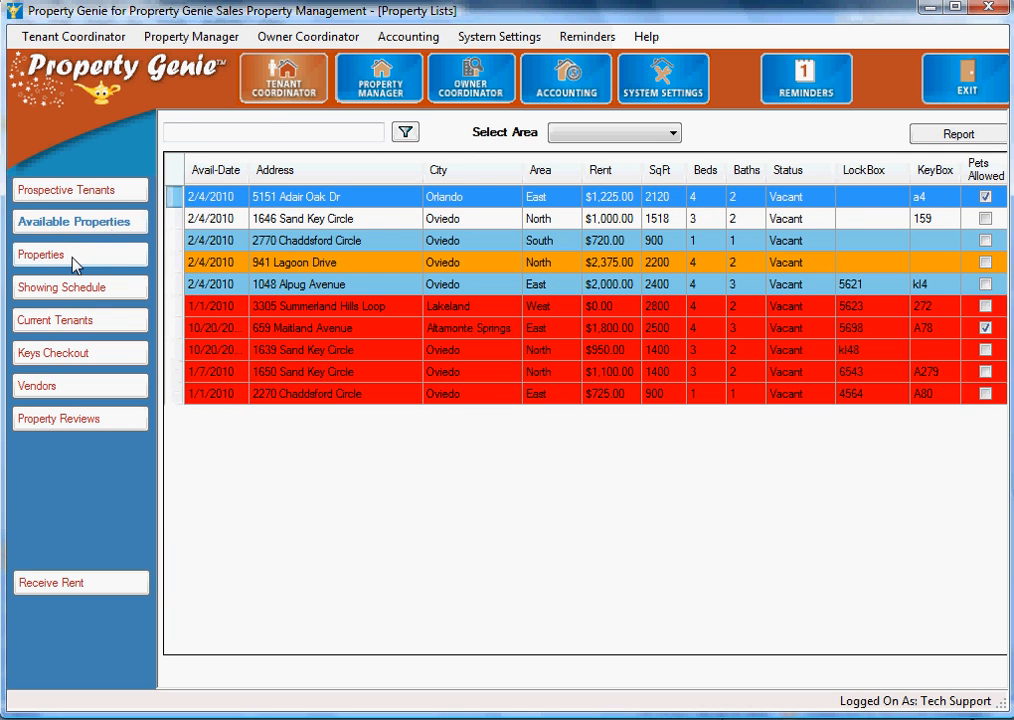
{"action": "left_click", "coordinate": [40, 254]}
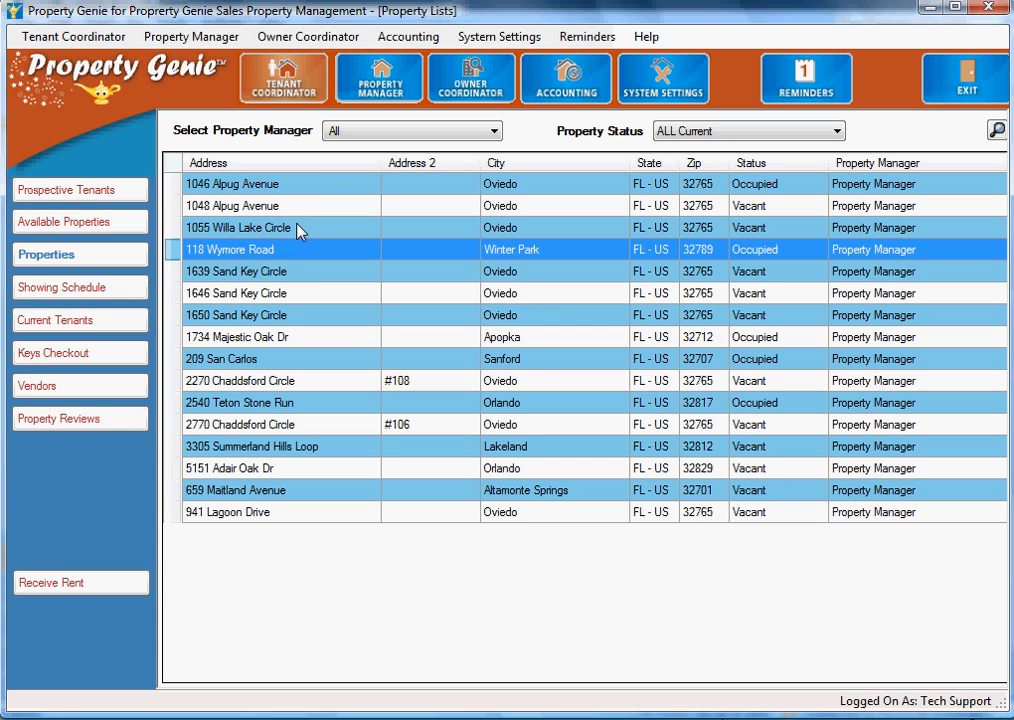
{"action": "left_click", "coordinate": [236, 228]}
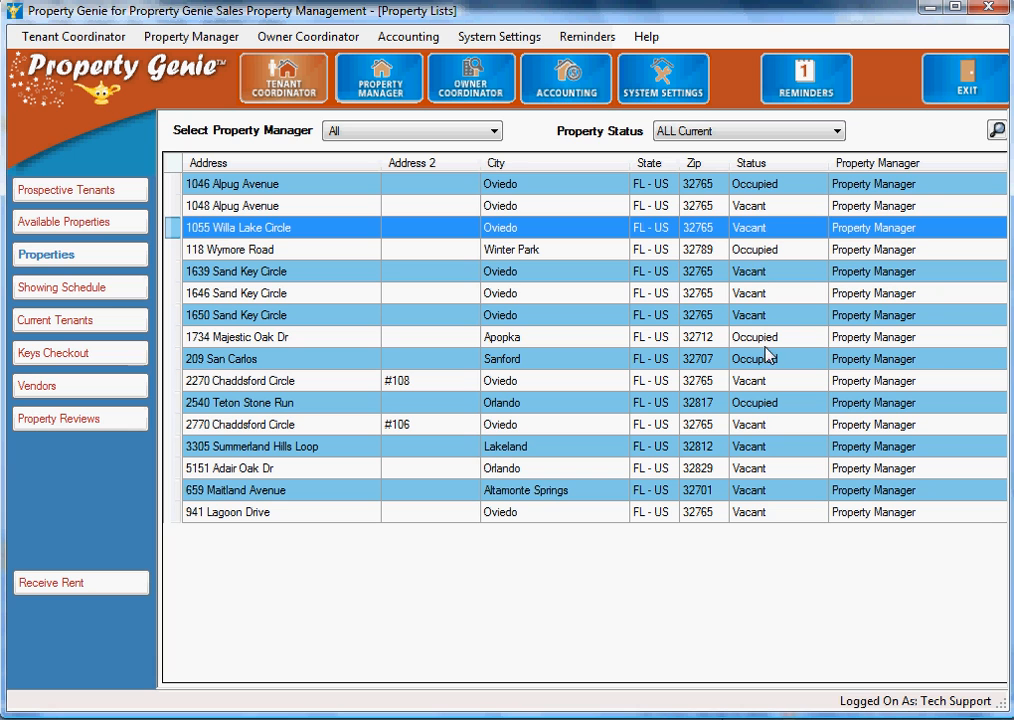
{"action": "left_click", "coordinate": [236, 292]}
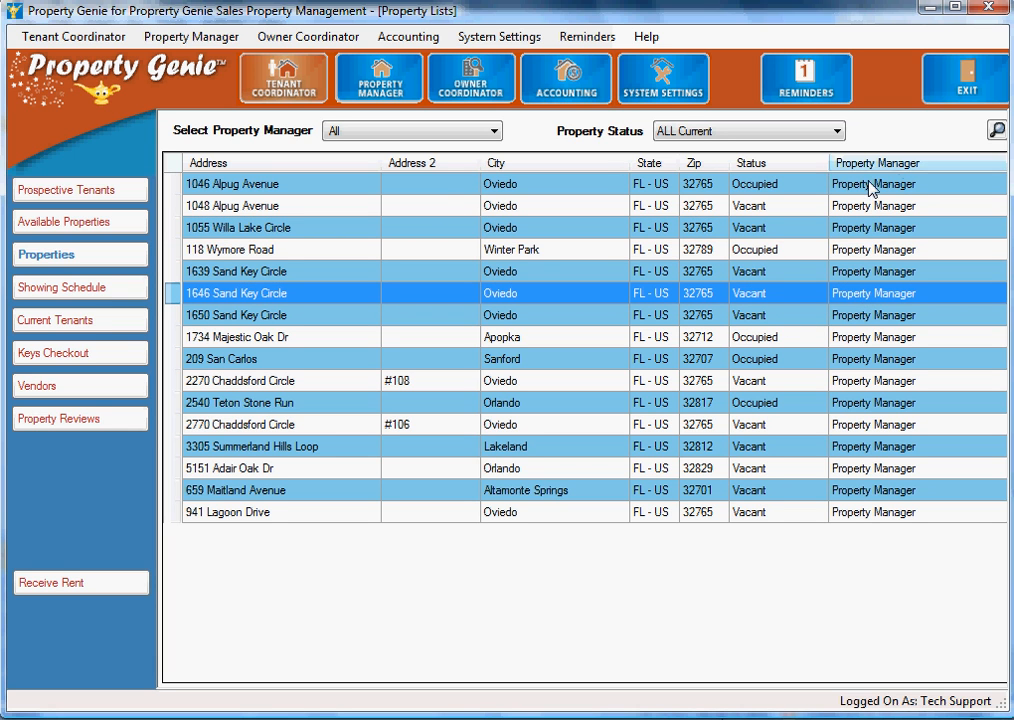
{"action": "mouse_move", "coordinate": [500, 264]}
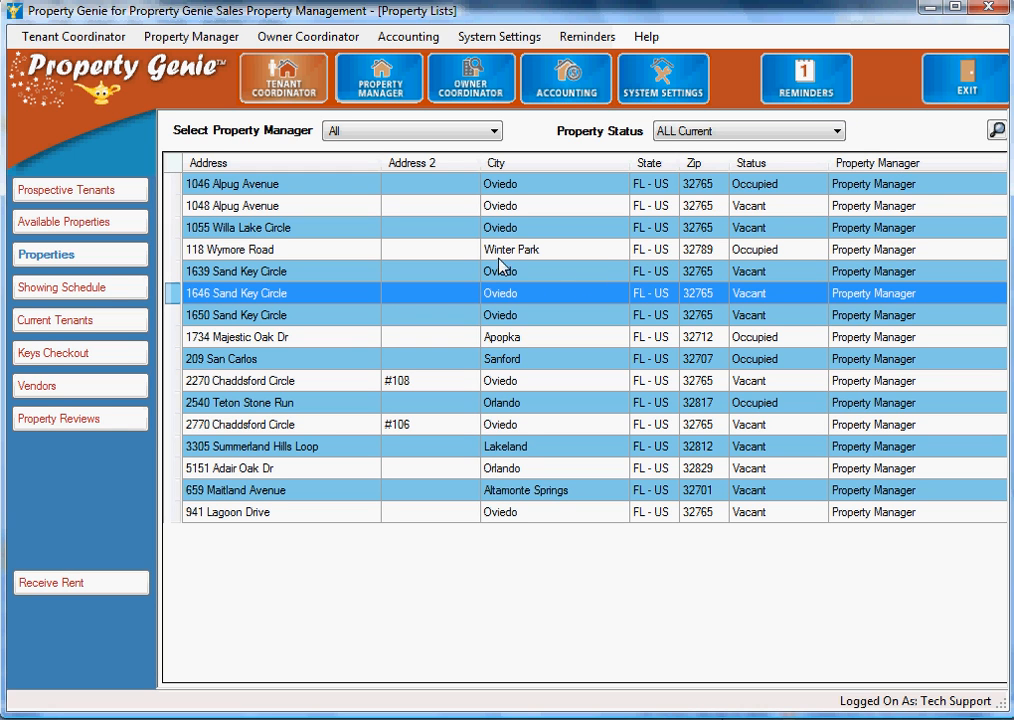
{"action": "mouse_move", "coordinate": [596, 236]}
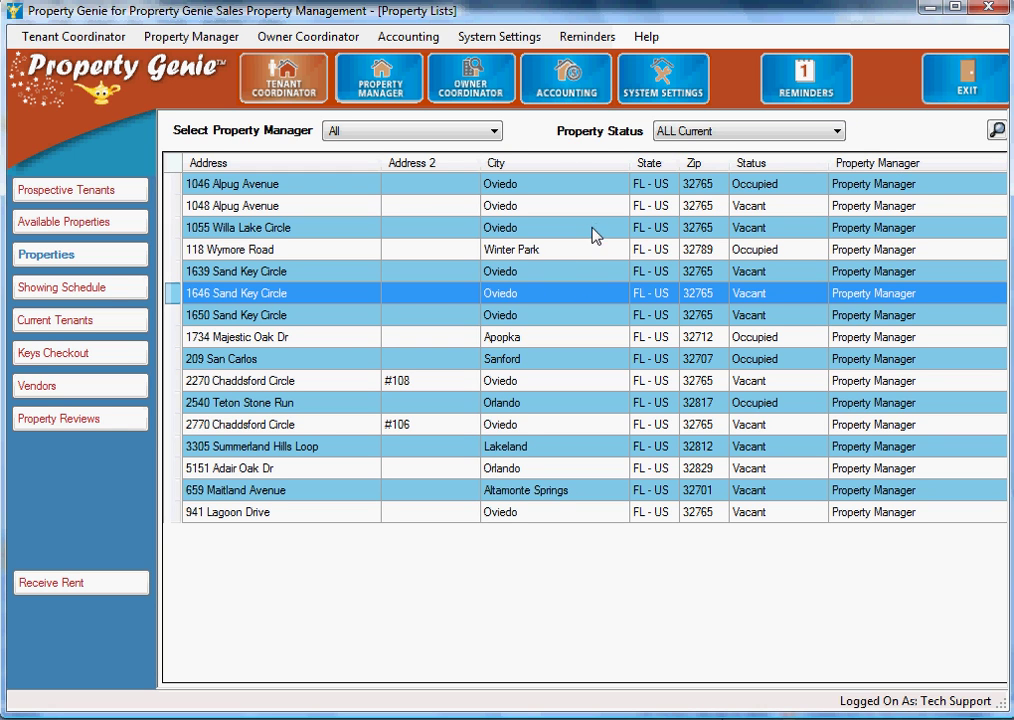
{"action": "mouse_move", "coordinate": [292, 116]}
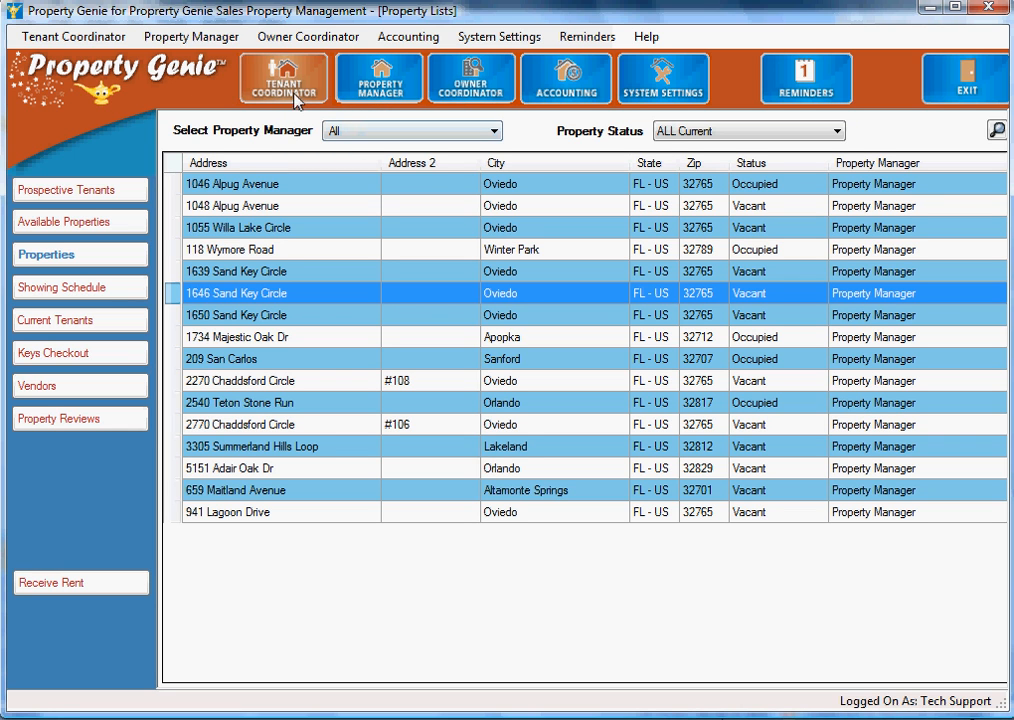
{"action": "mouse_move", "coordinate": [408, 174]}
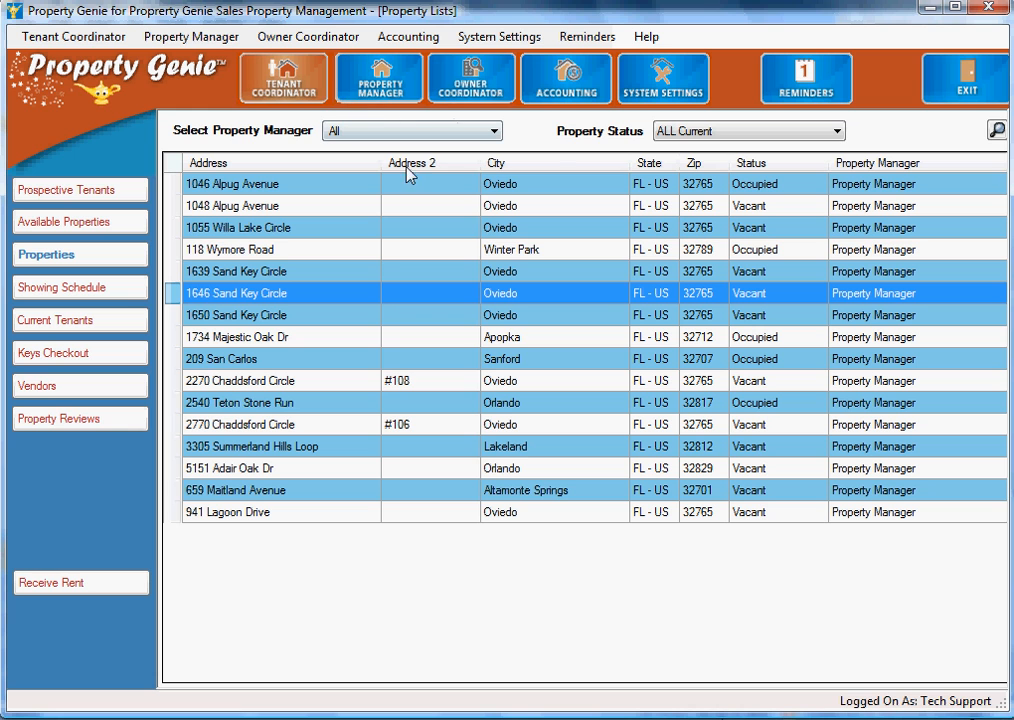